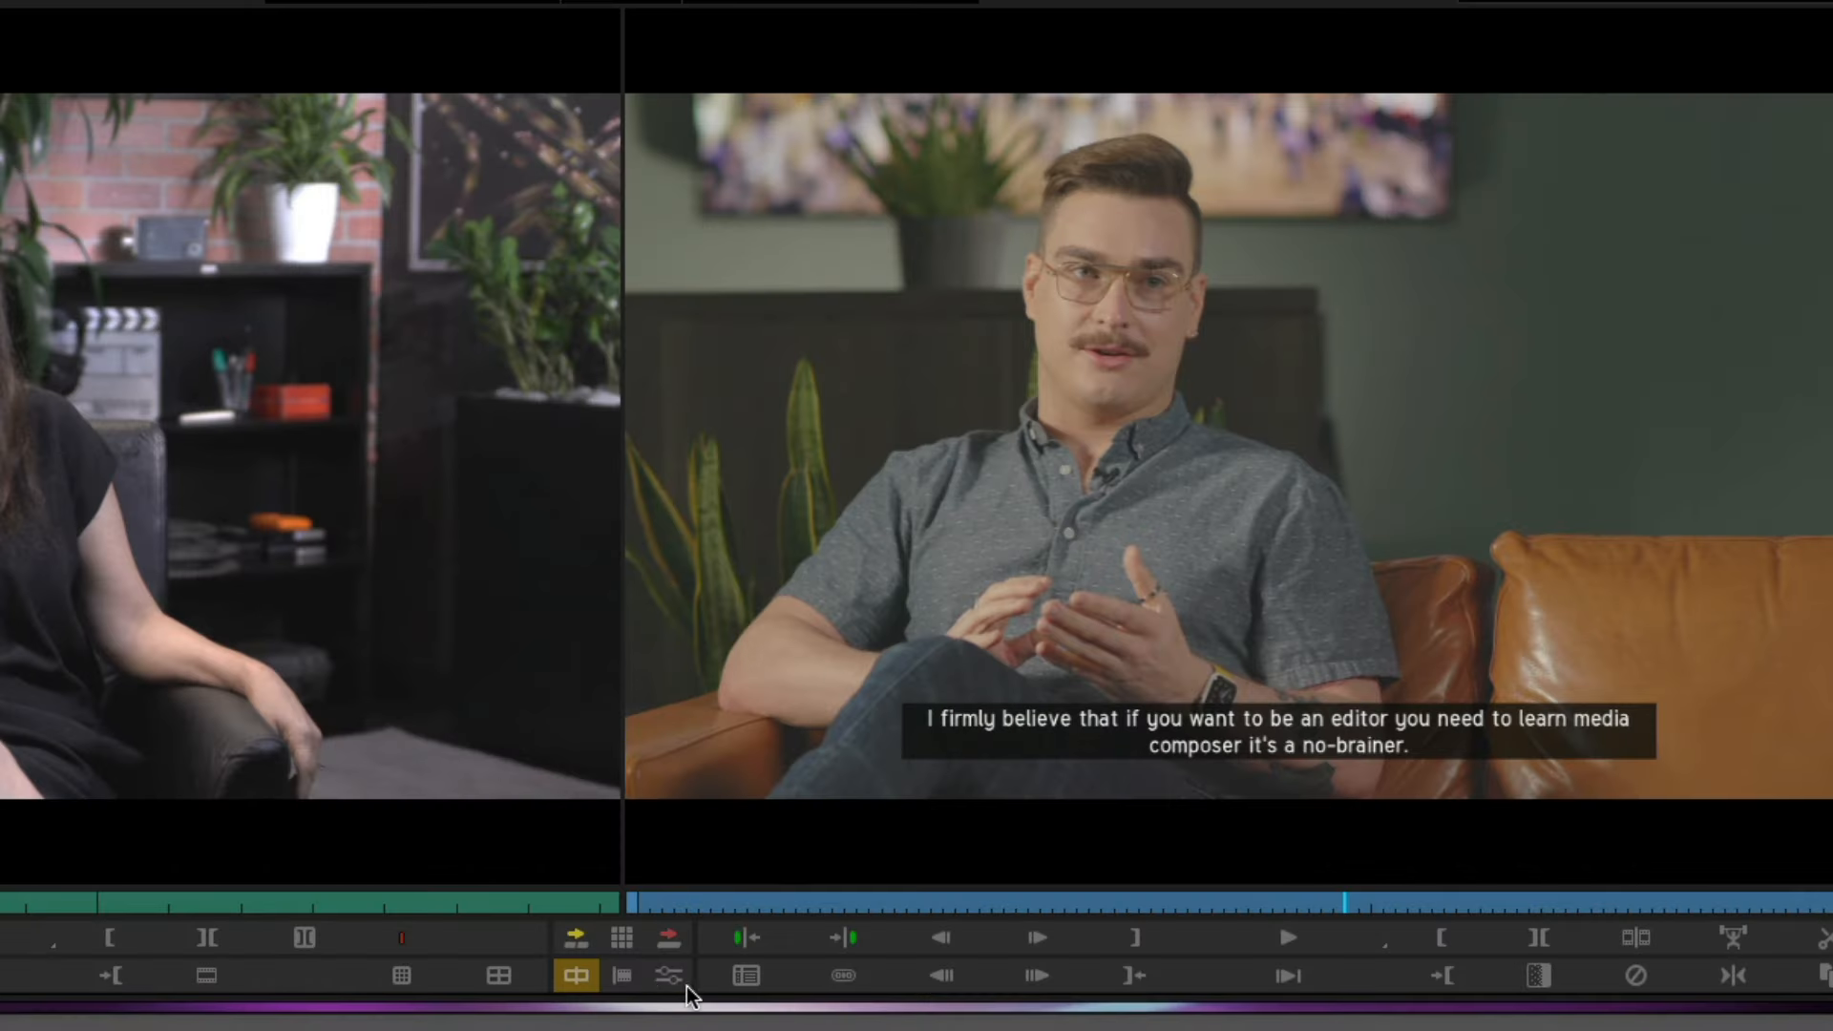
View the SubCap effect's Text Appearance options, then the project's settings list.
{"action": "left_click", "coordinate": [671, 975]}
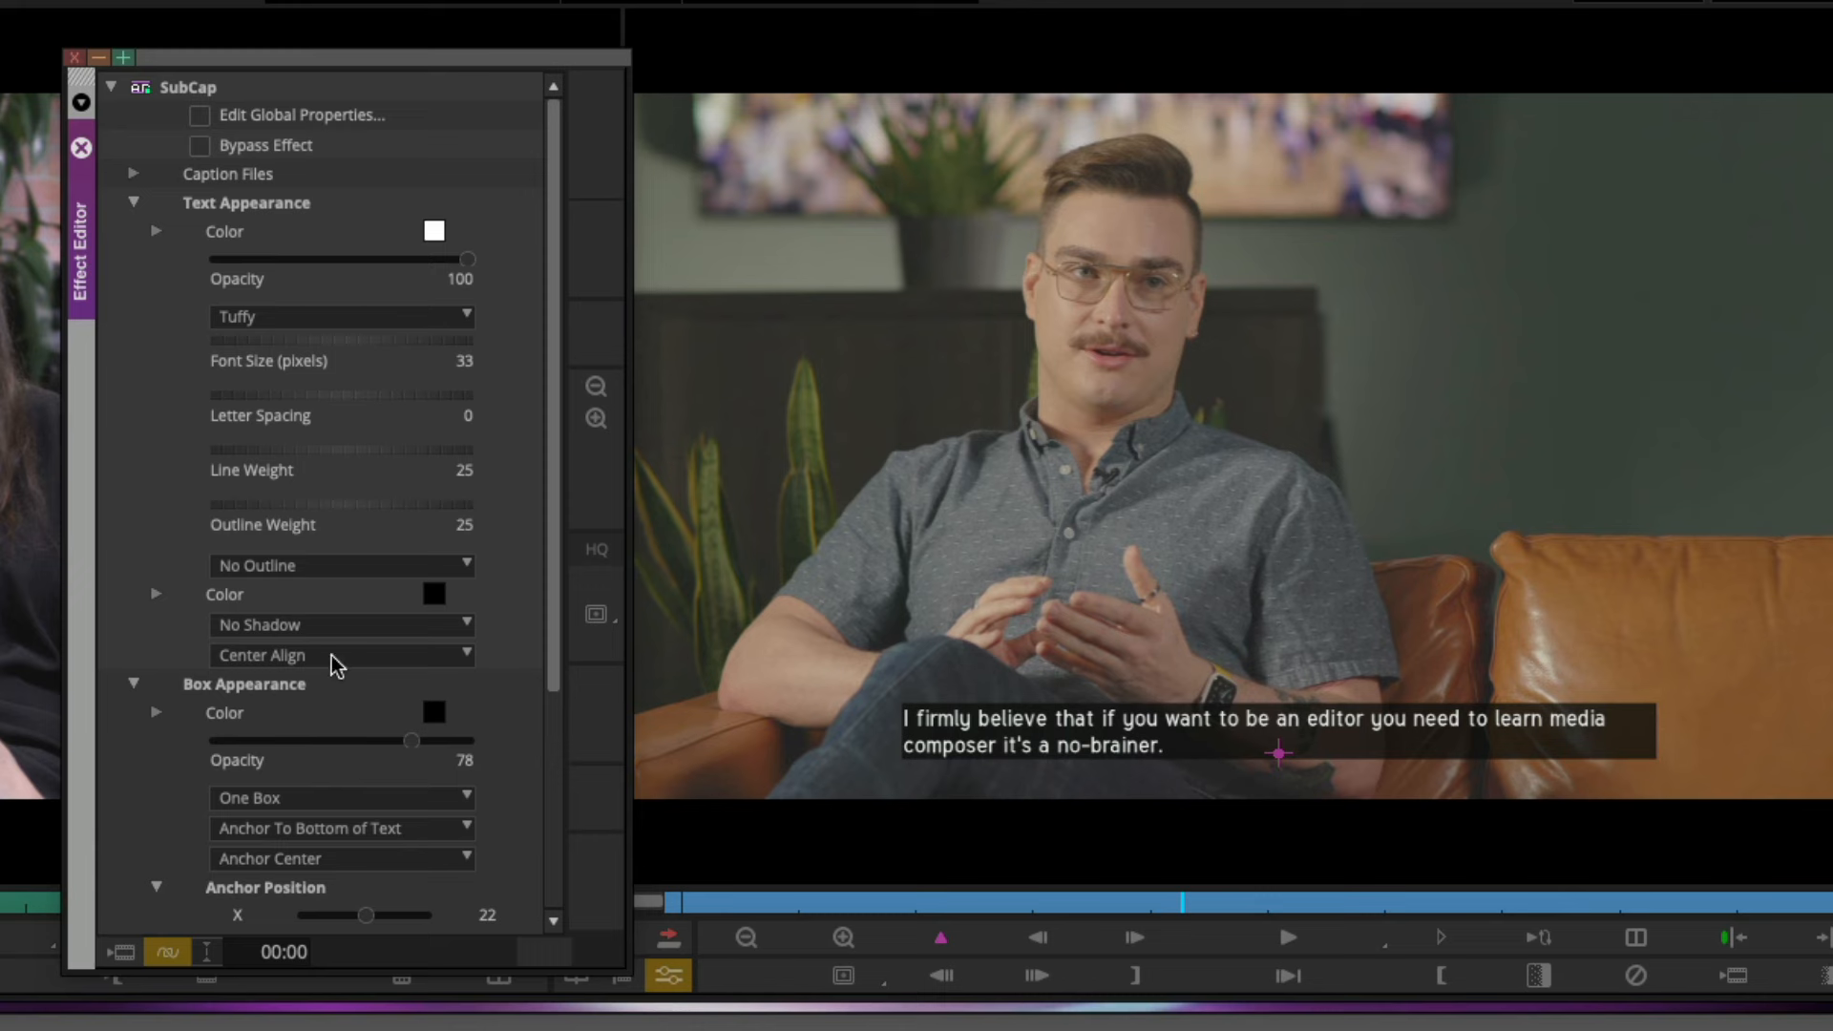
{"action": "left_click", "coordinate": [342, 655]}
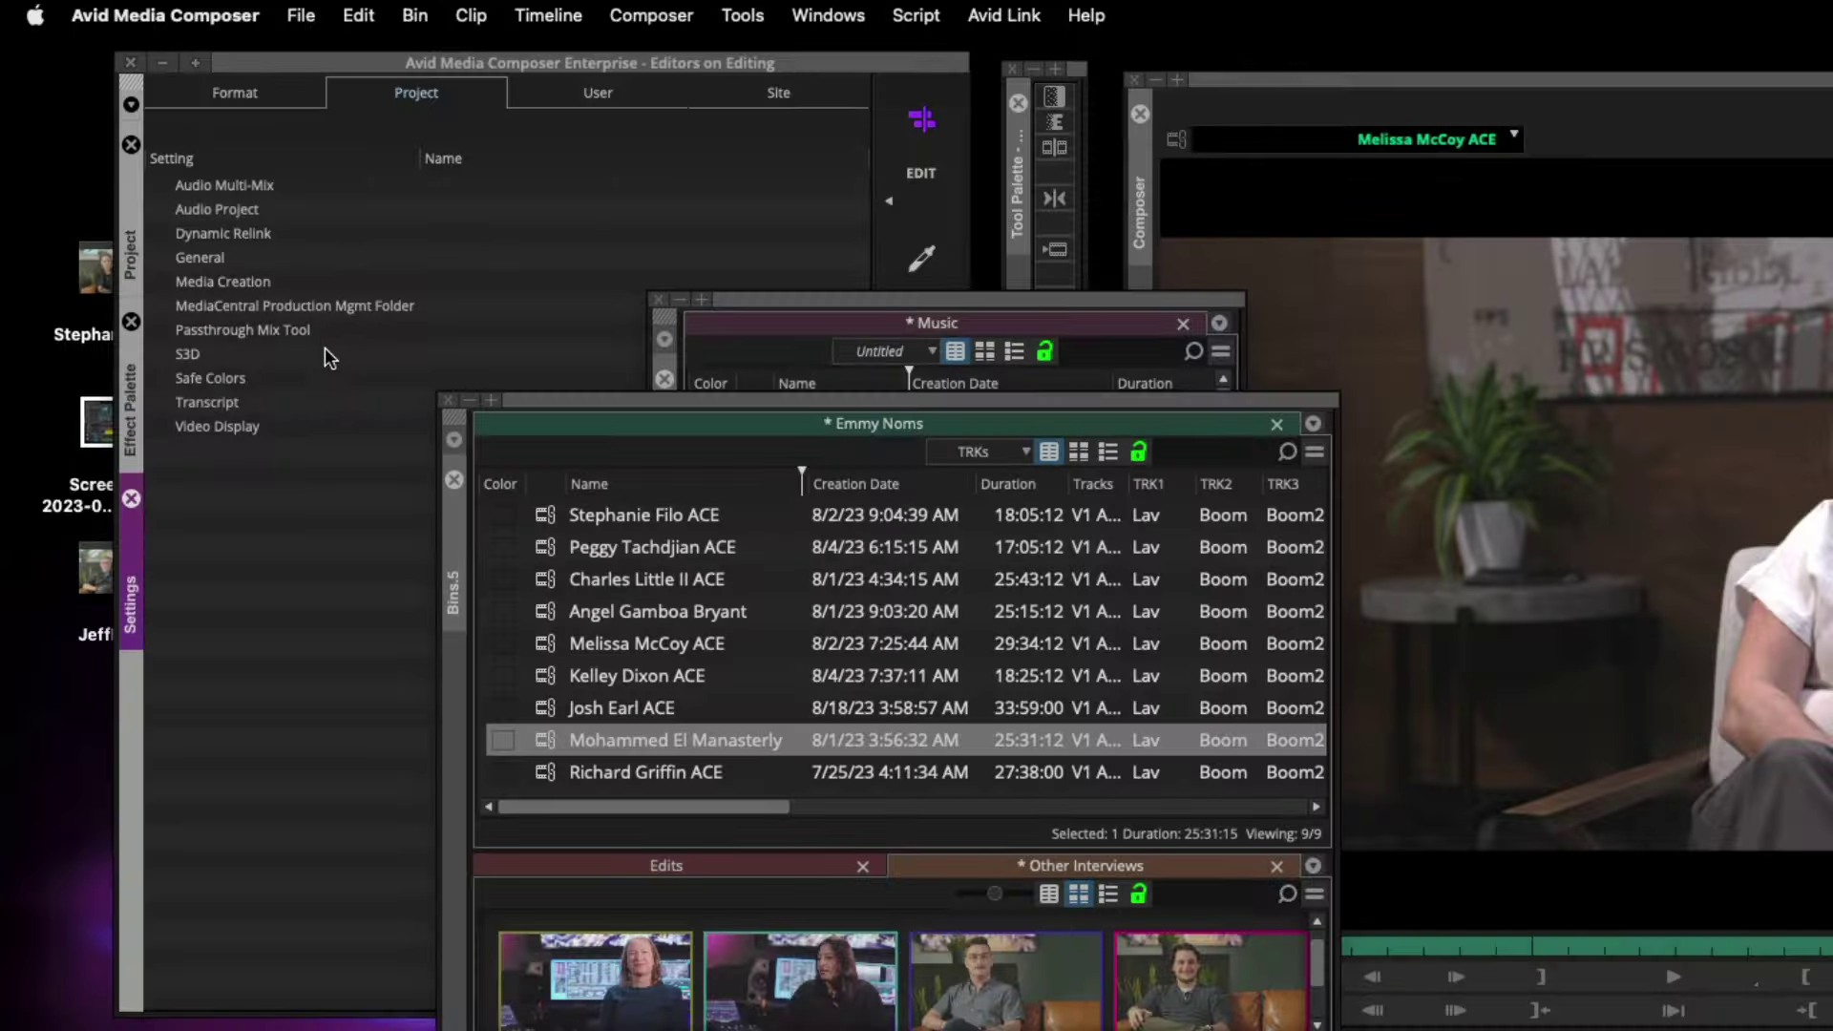
Browse the Transcript Language Hint choices, leaving it on Multilingual.
{"action": "double_click", "coordinate": [206, 403]}
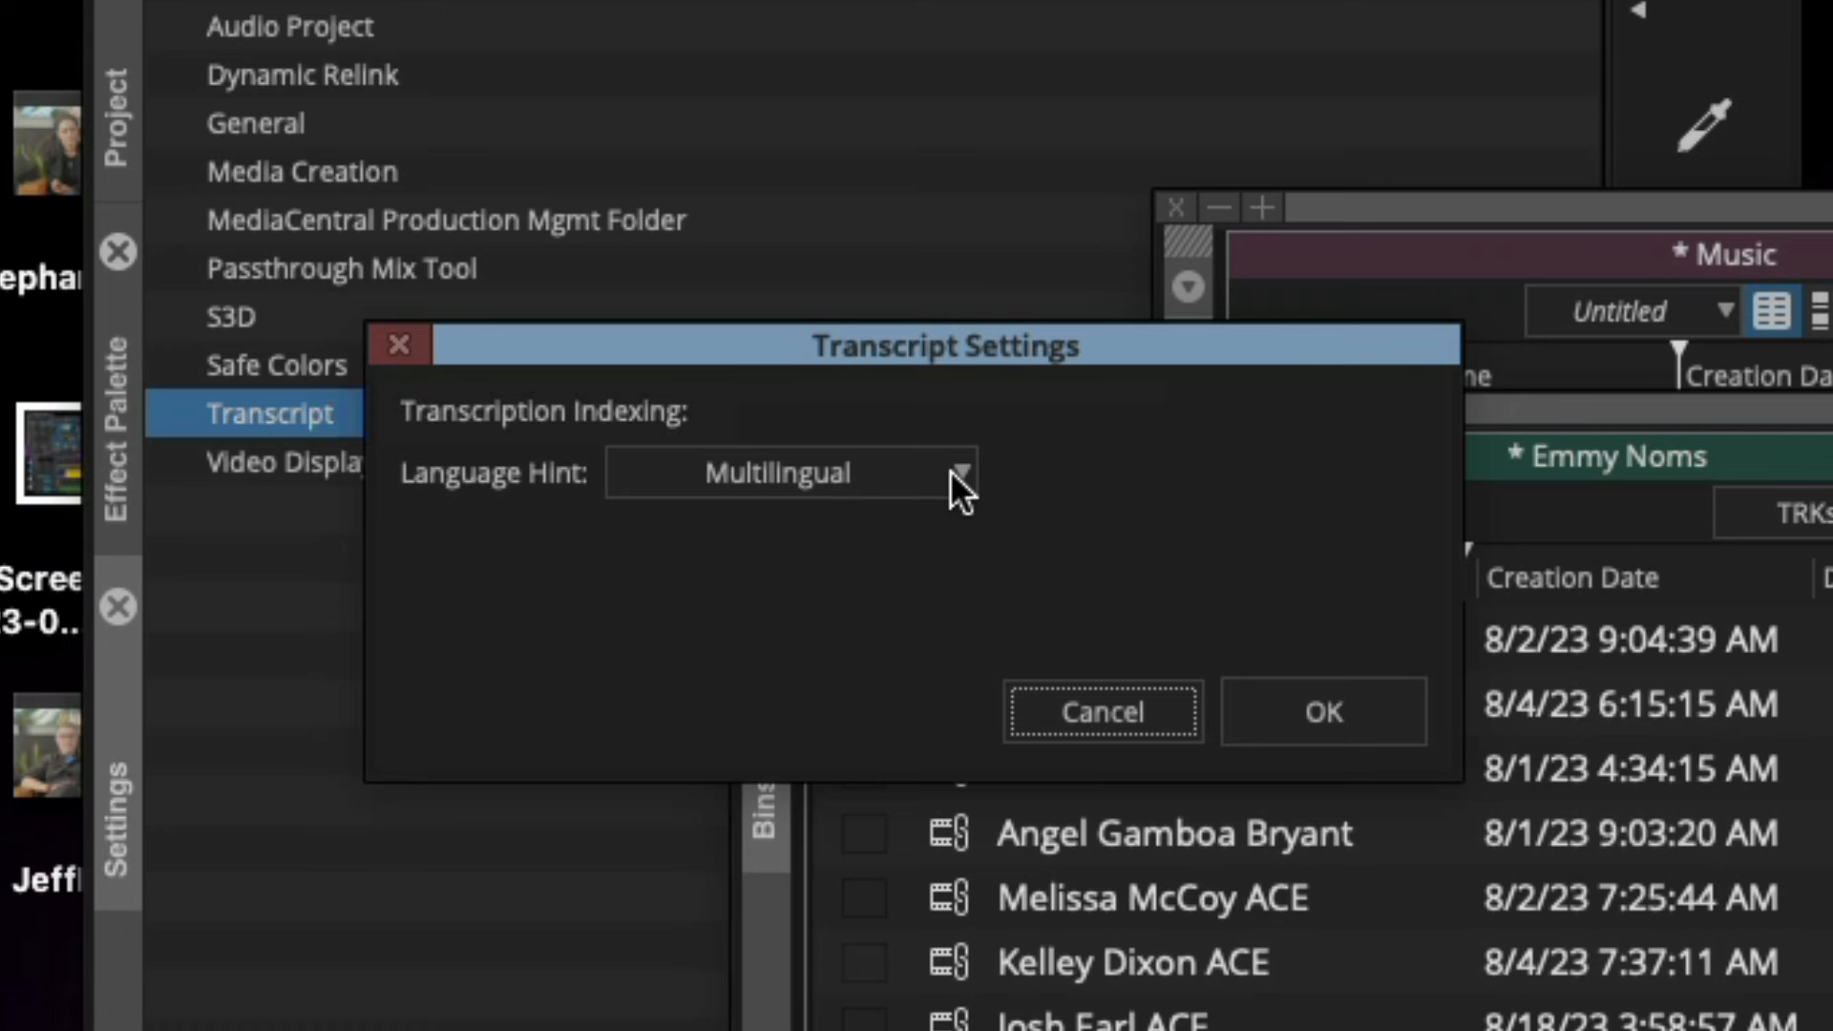
{"action": "left_click", "coordinate": [962, 472]}
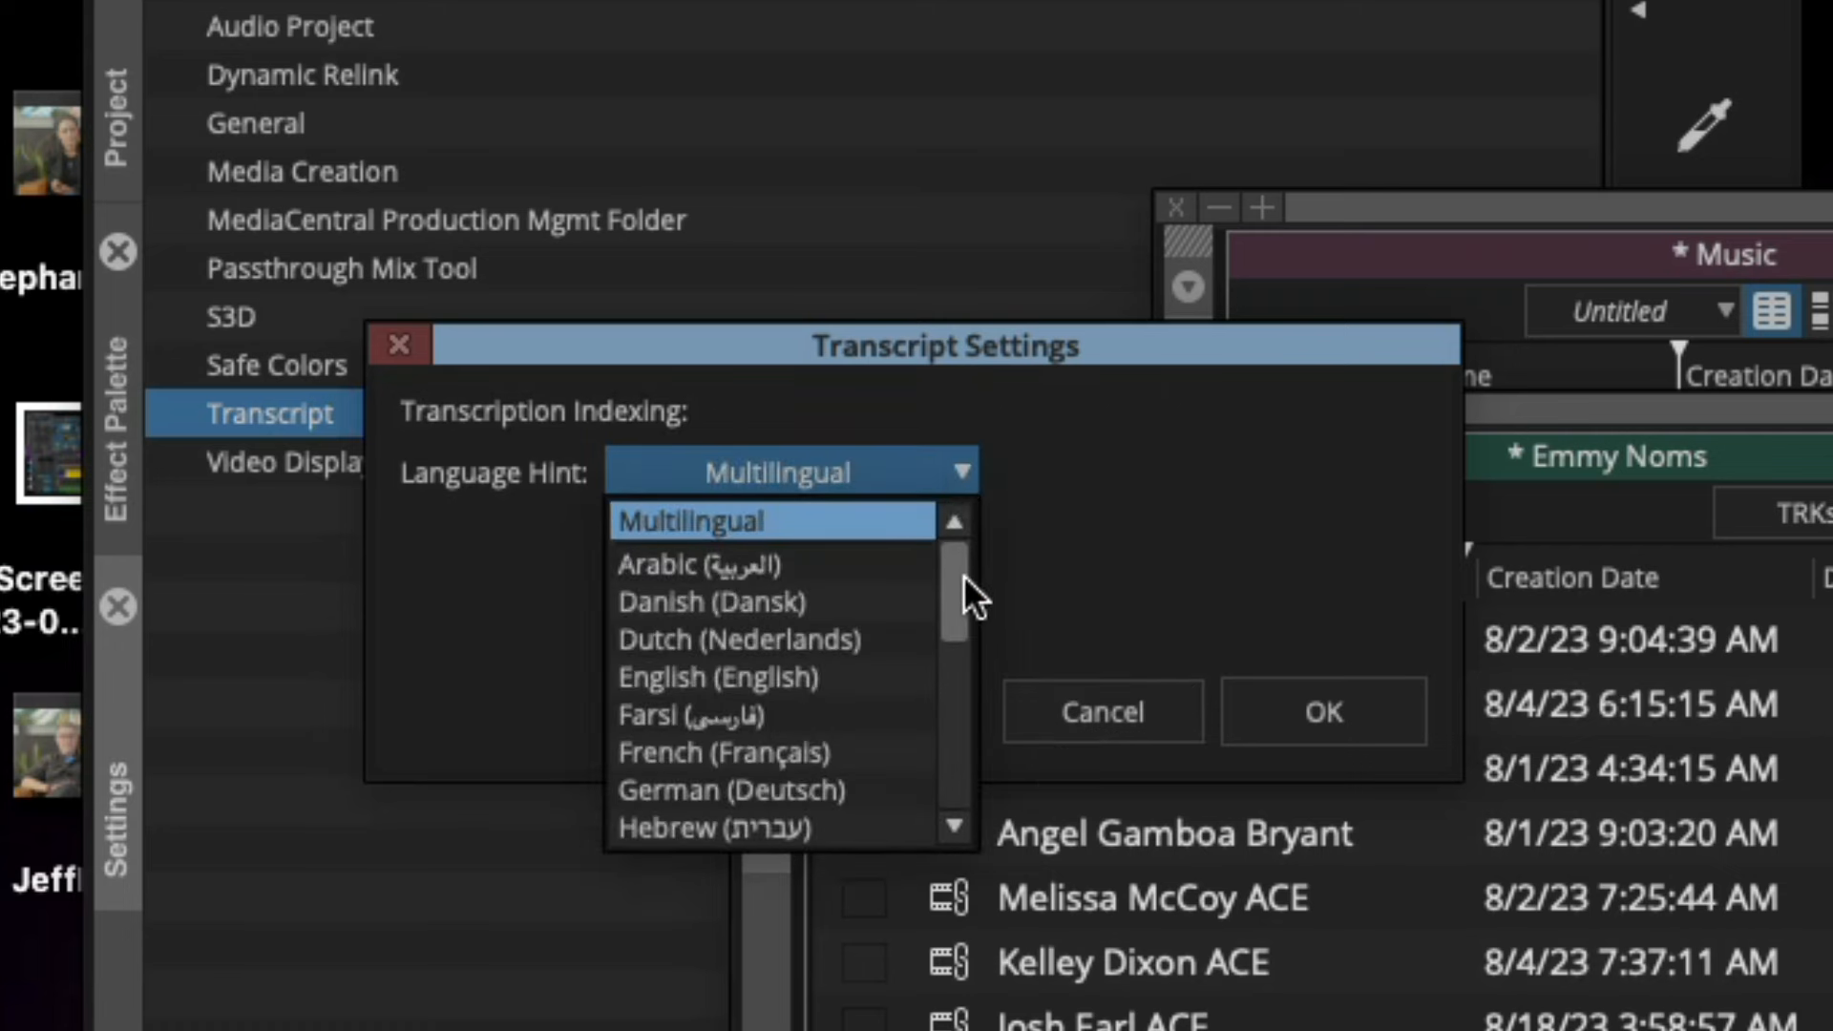
{"action": "scroll", "scroll_direction": "down", "scroll_amount": 3}
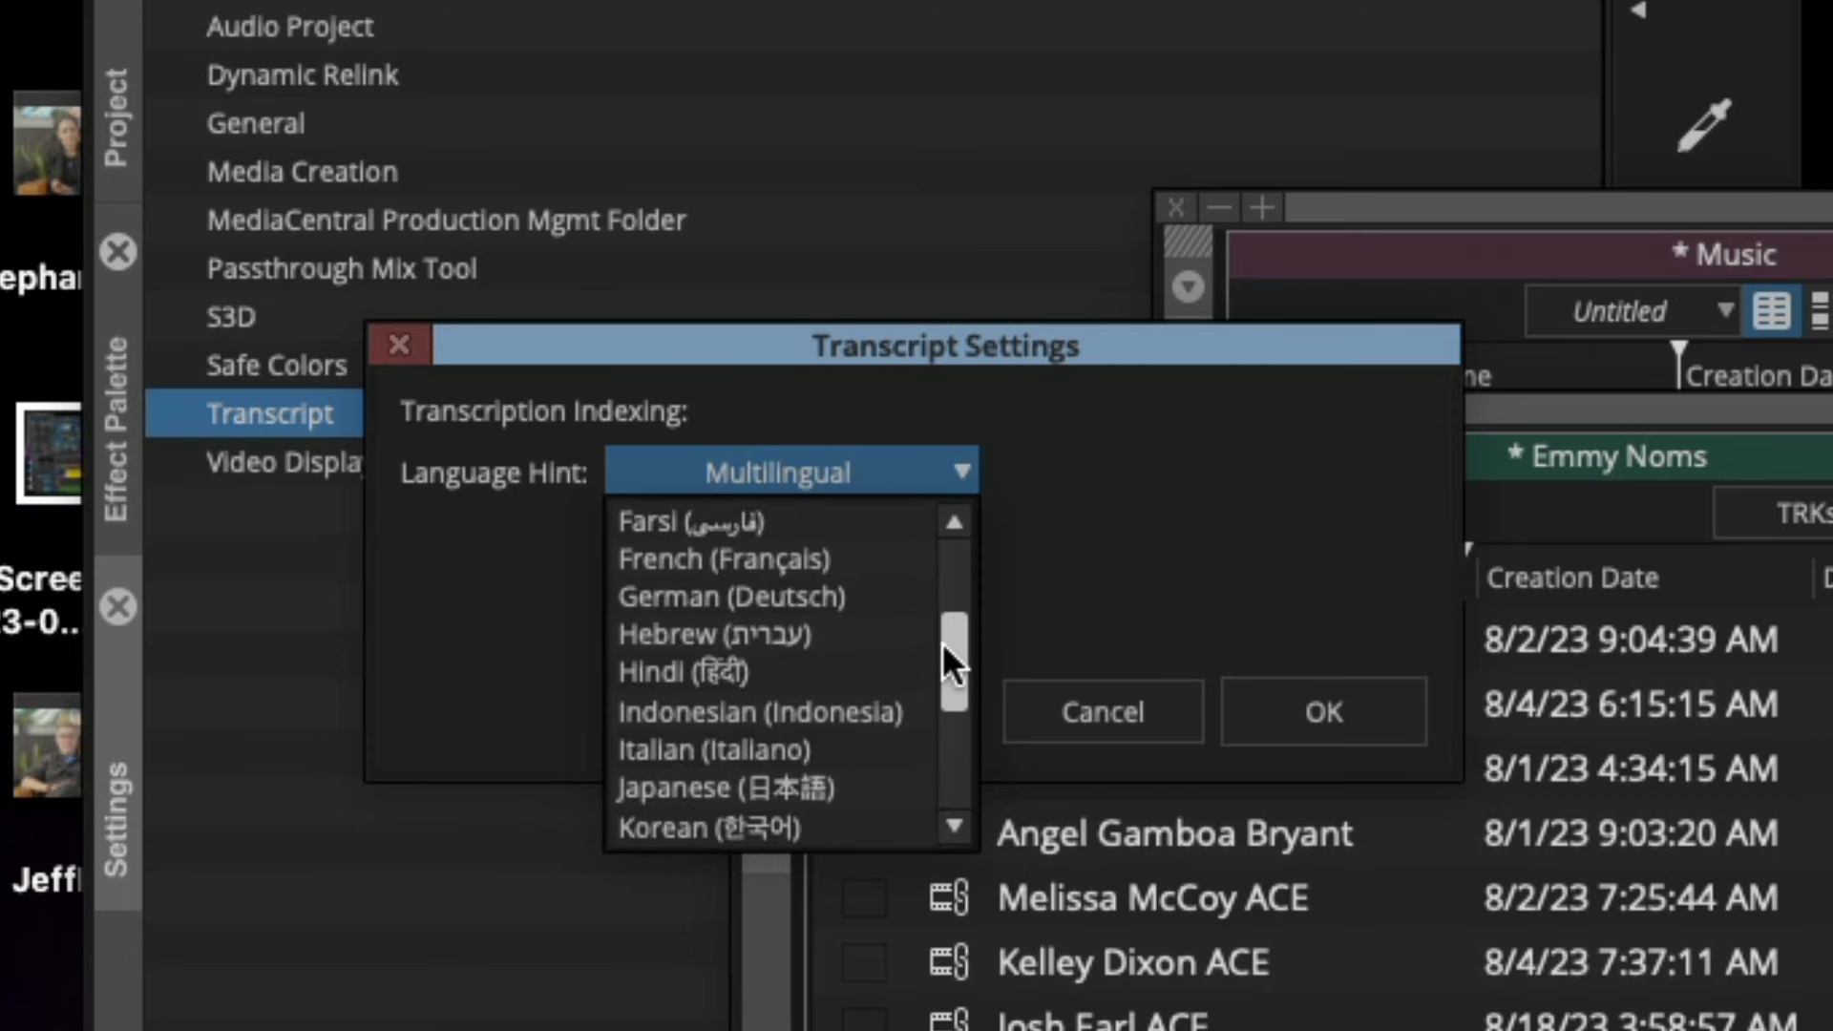
{"action": "scroll", "scroll_direction": "up", "scroll_amount": 3}
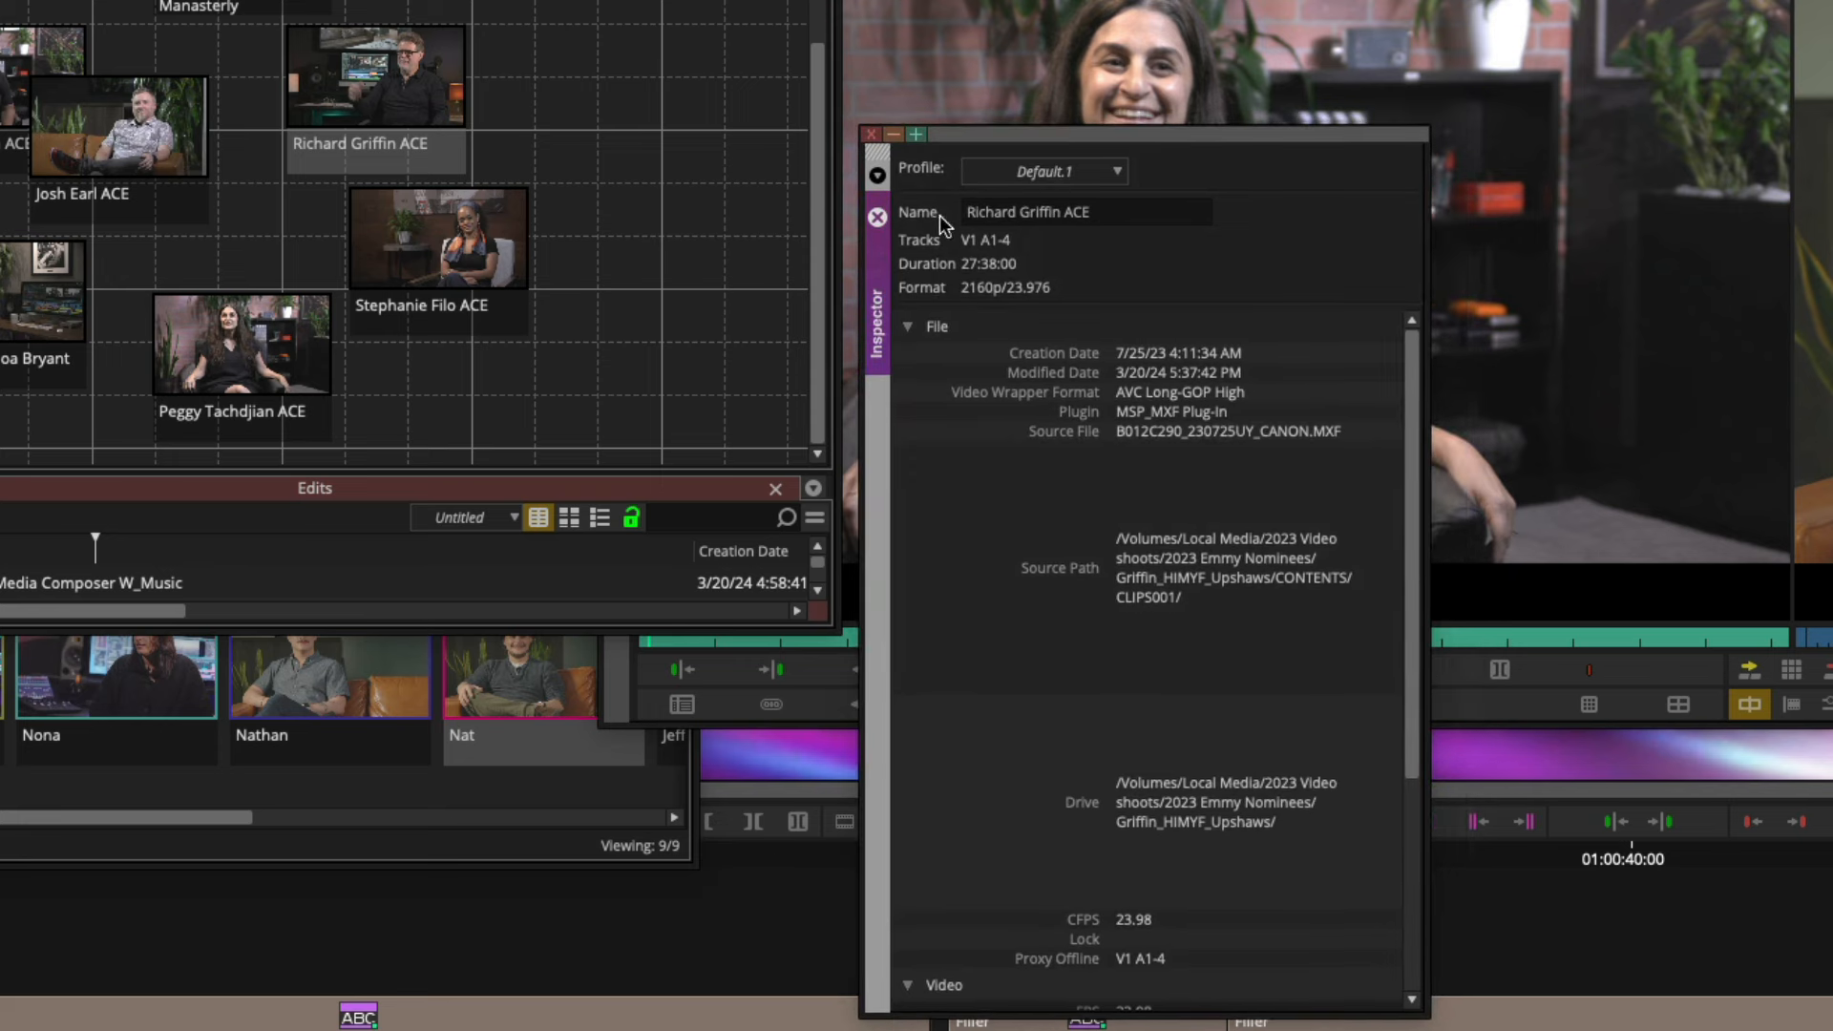
Inspect file metadata for the Richard Griffin ACE and Angel Gamboa Bryant clips.
{"action": "left_click", "coordinate": [437, 236]}
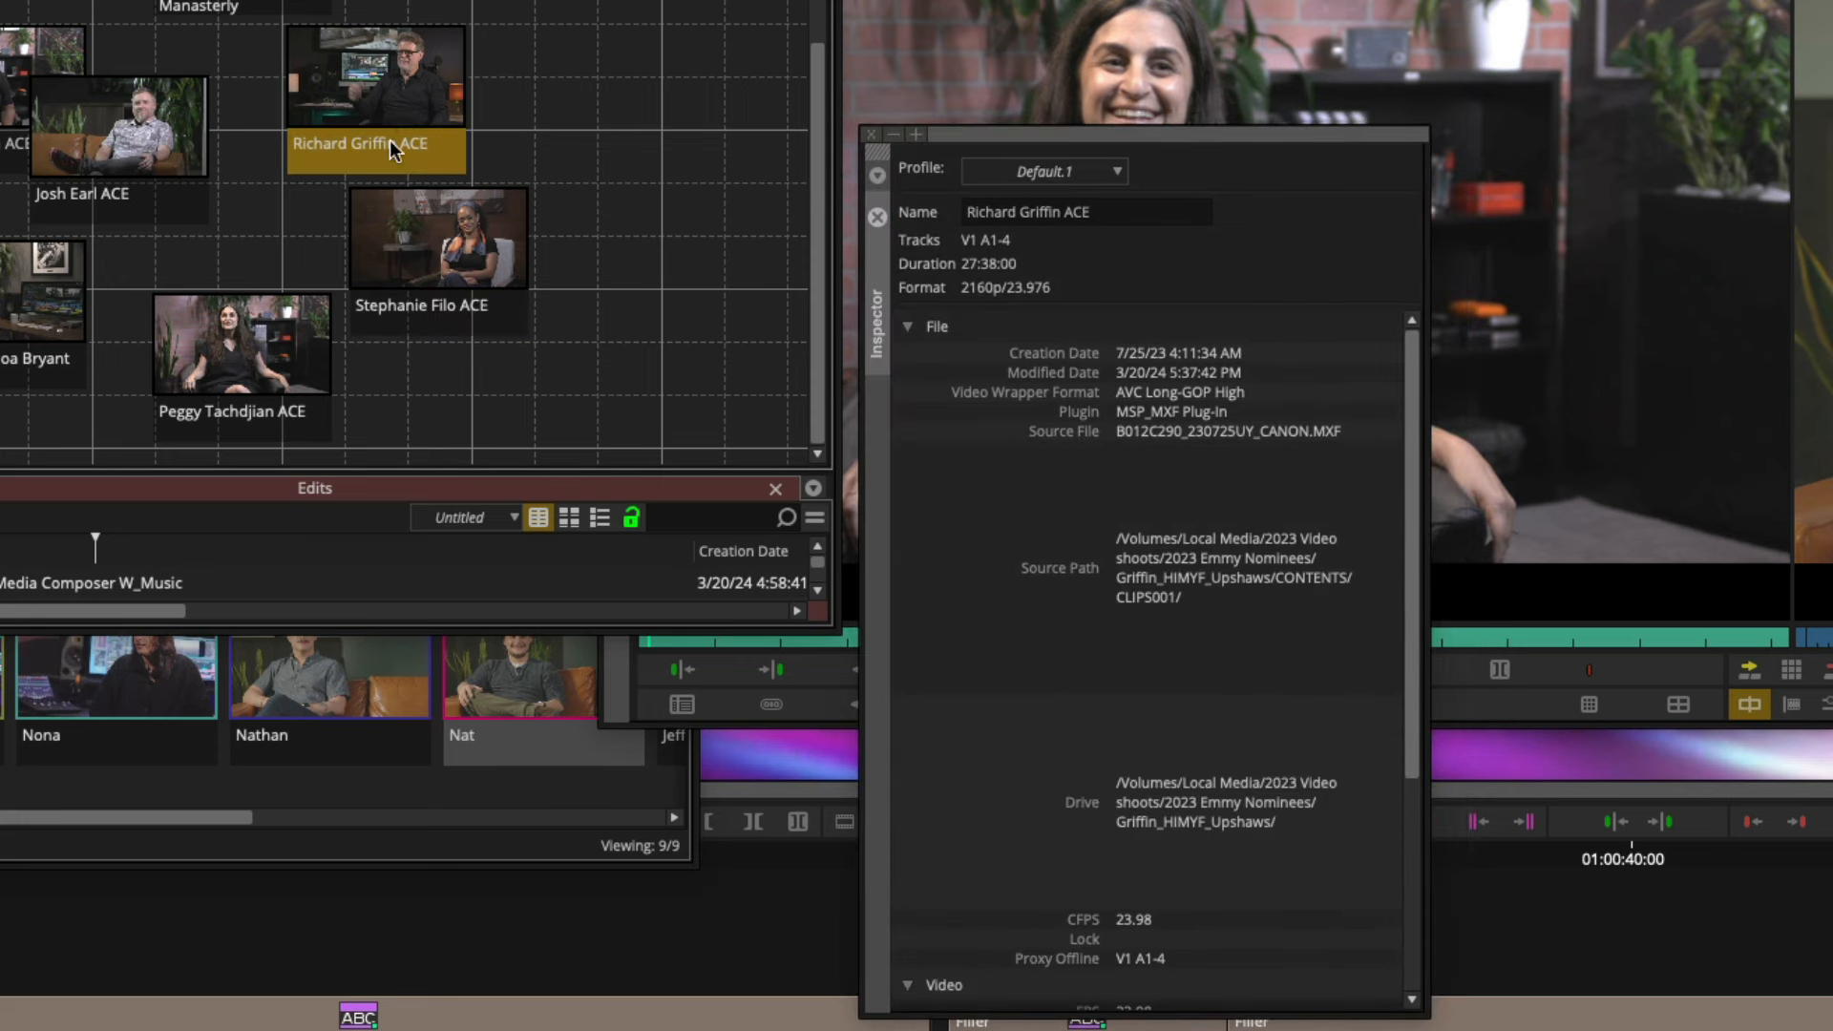
{"action": "left_click", "coordinate": [240, 346]}
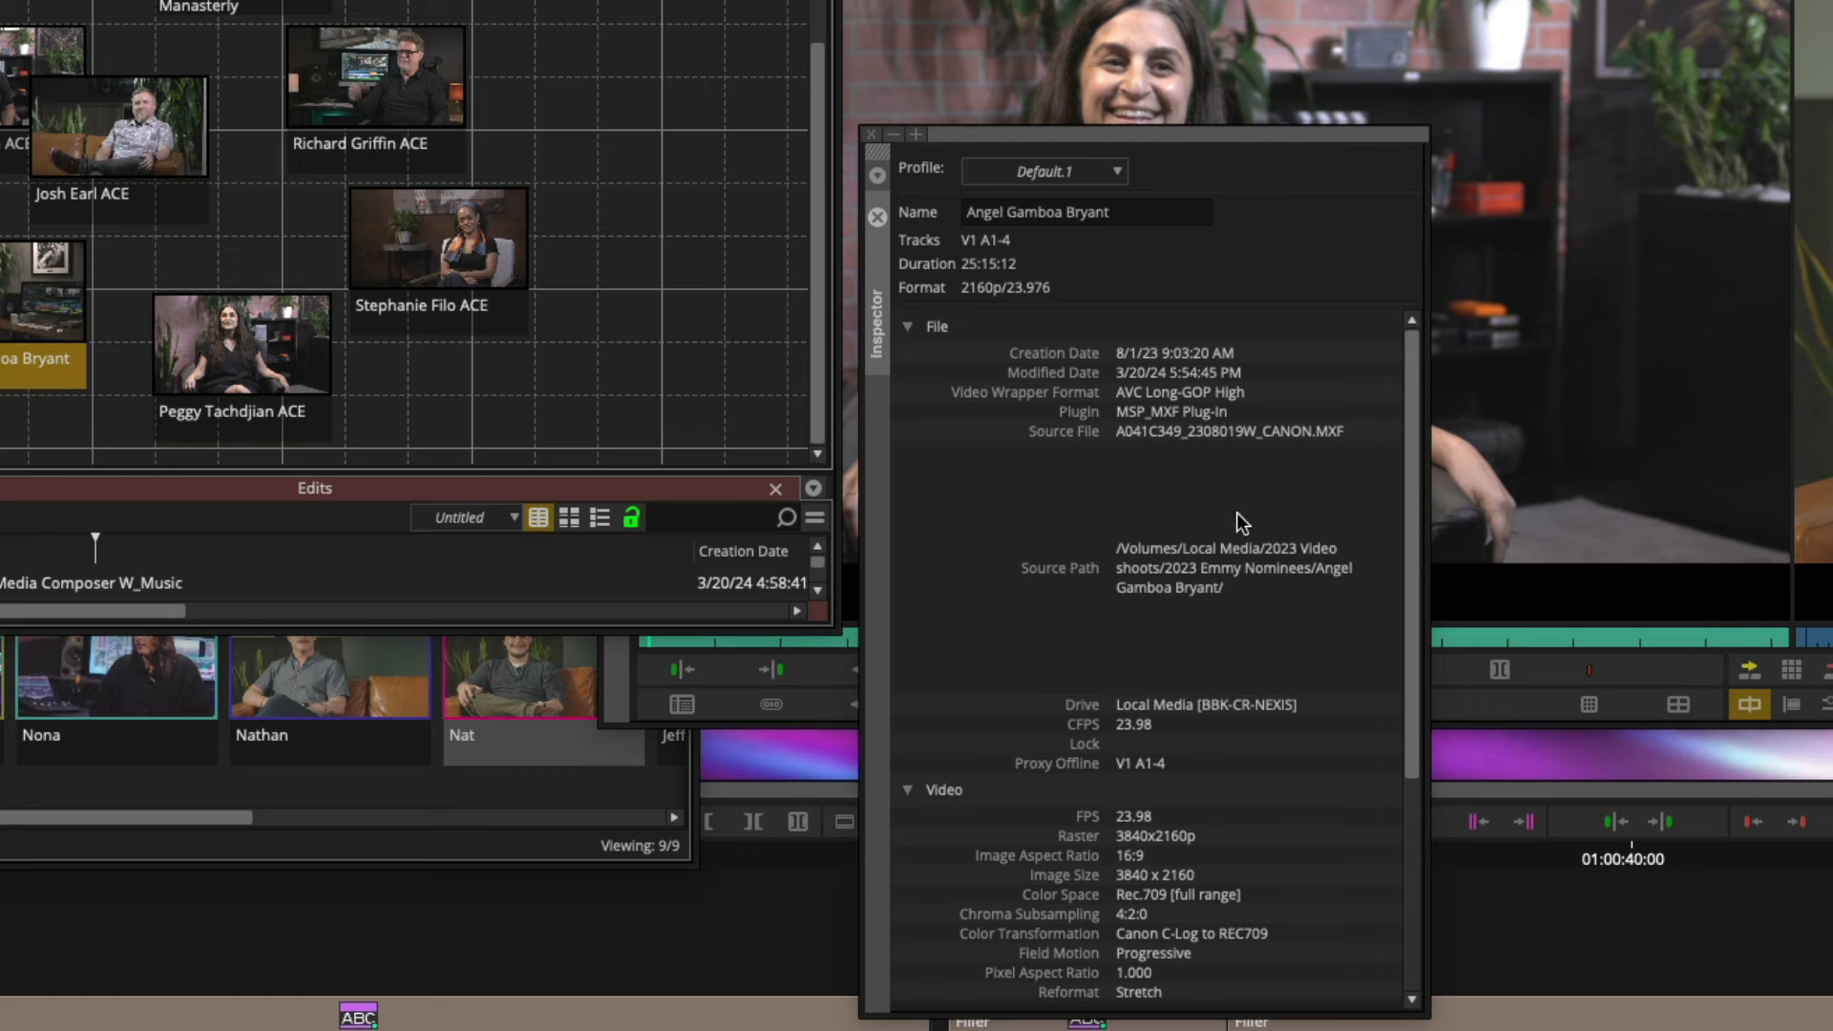
{"action": "scroll", "scroll_direction": "down", "scroll_amount": 3}
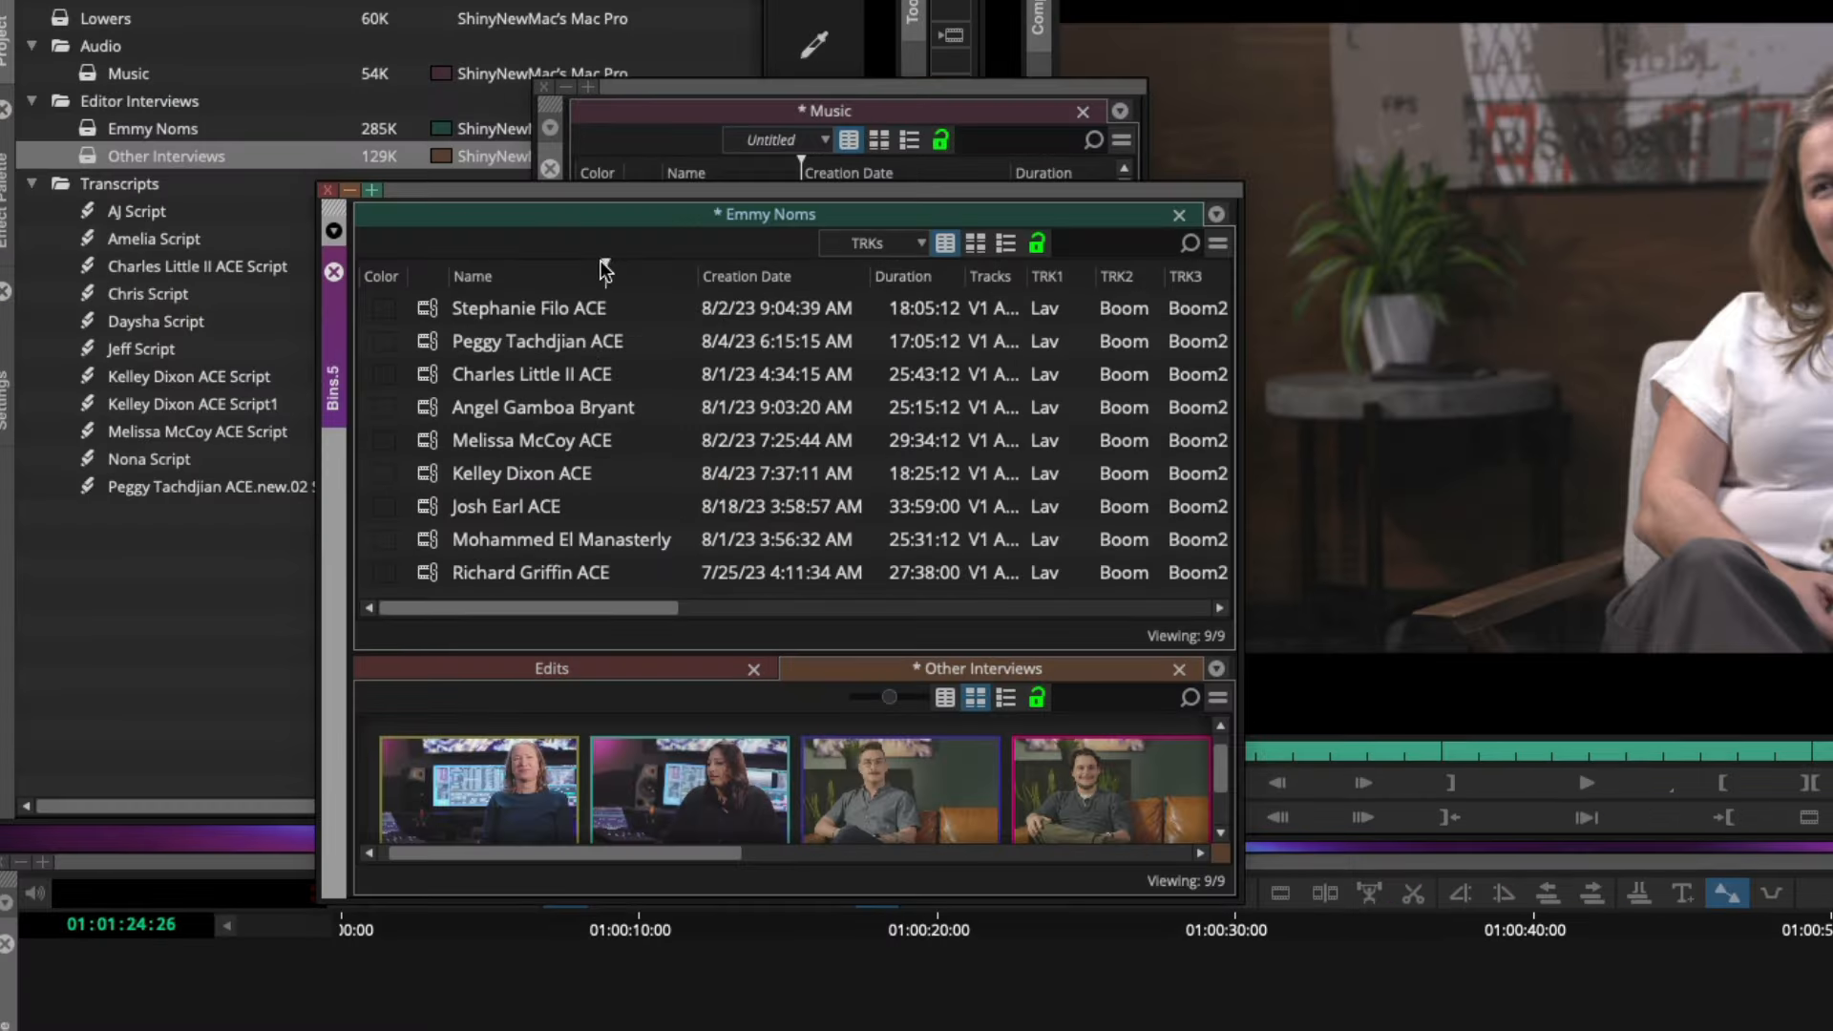
{"action": "mouse_move", "coordinate": [658, 607]}
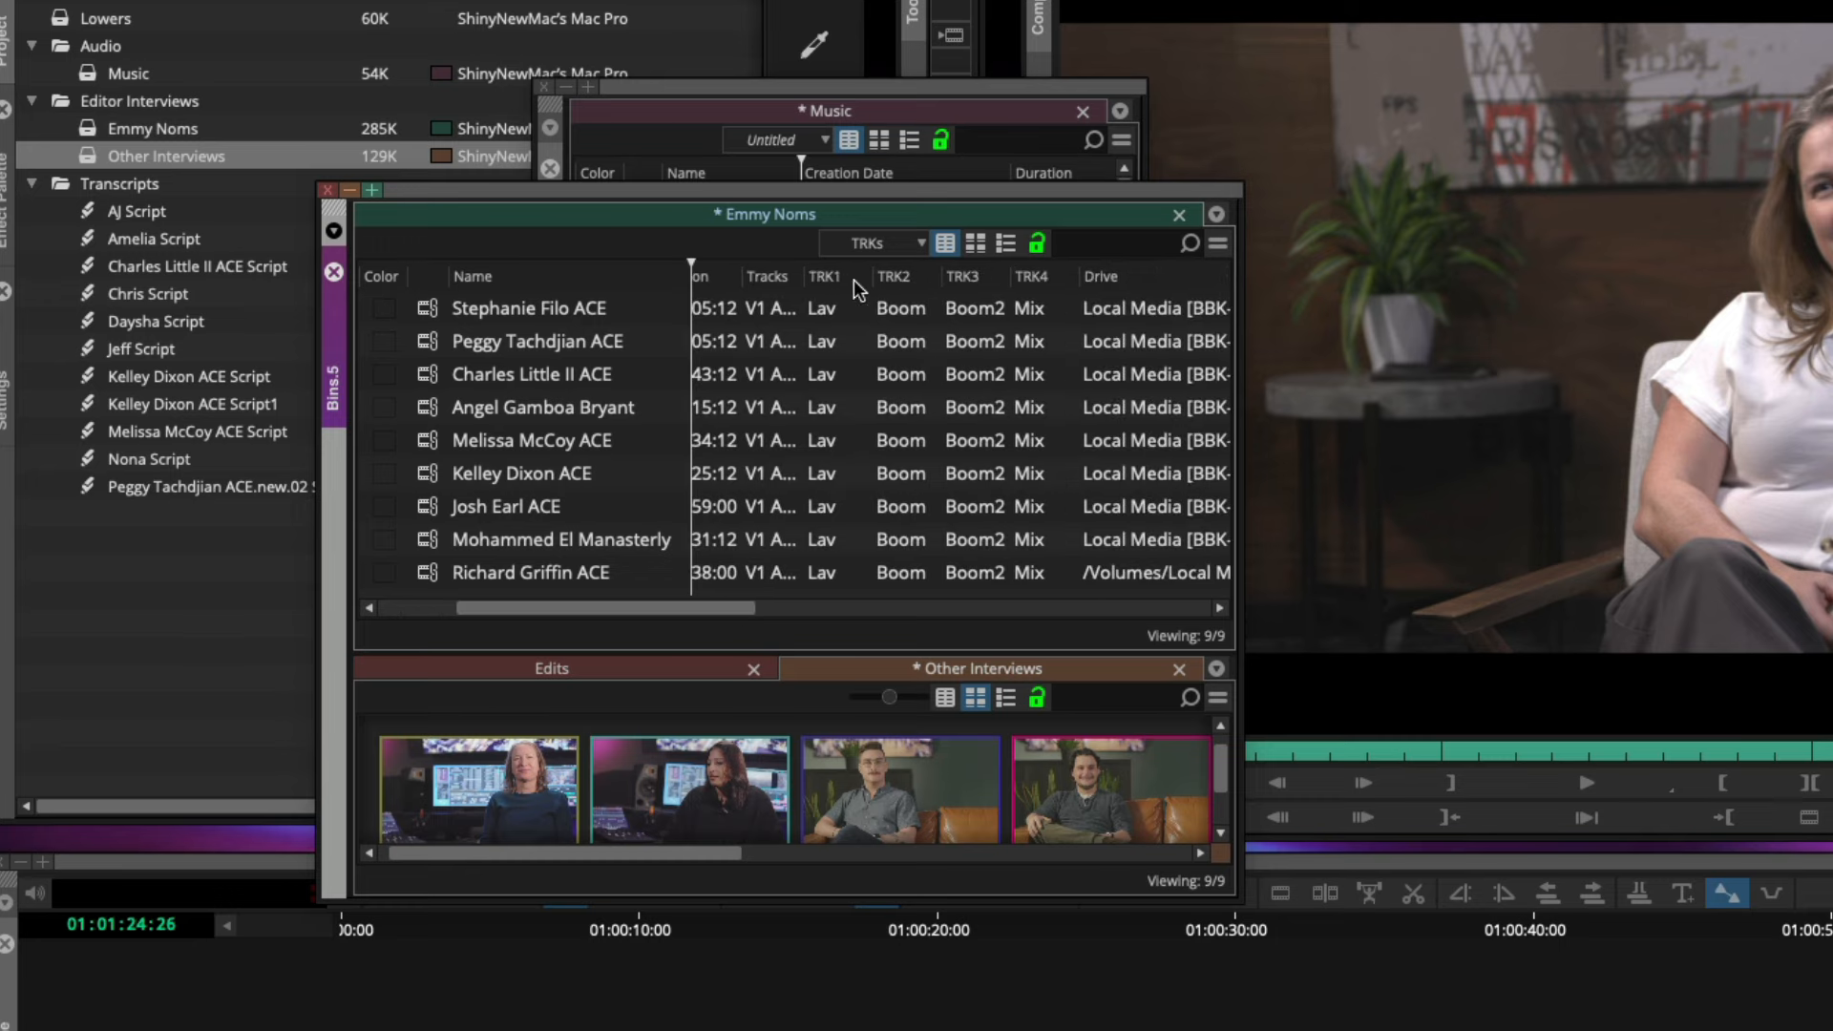
{"action": "mouse_move", "coordinate": [972, 523]}
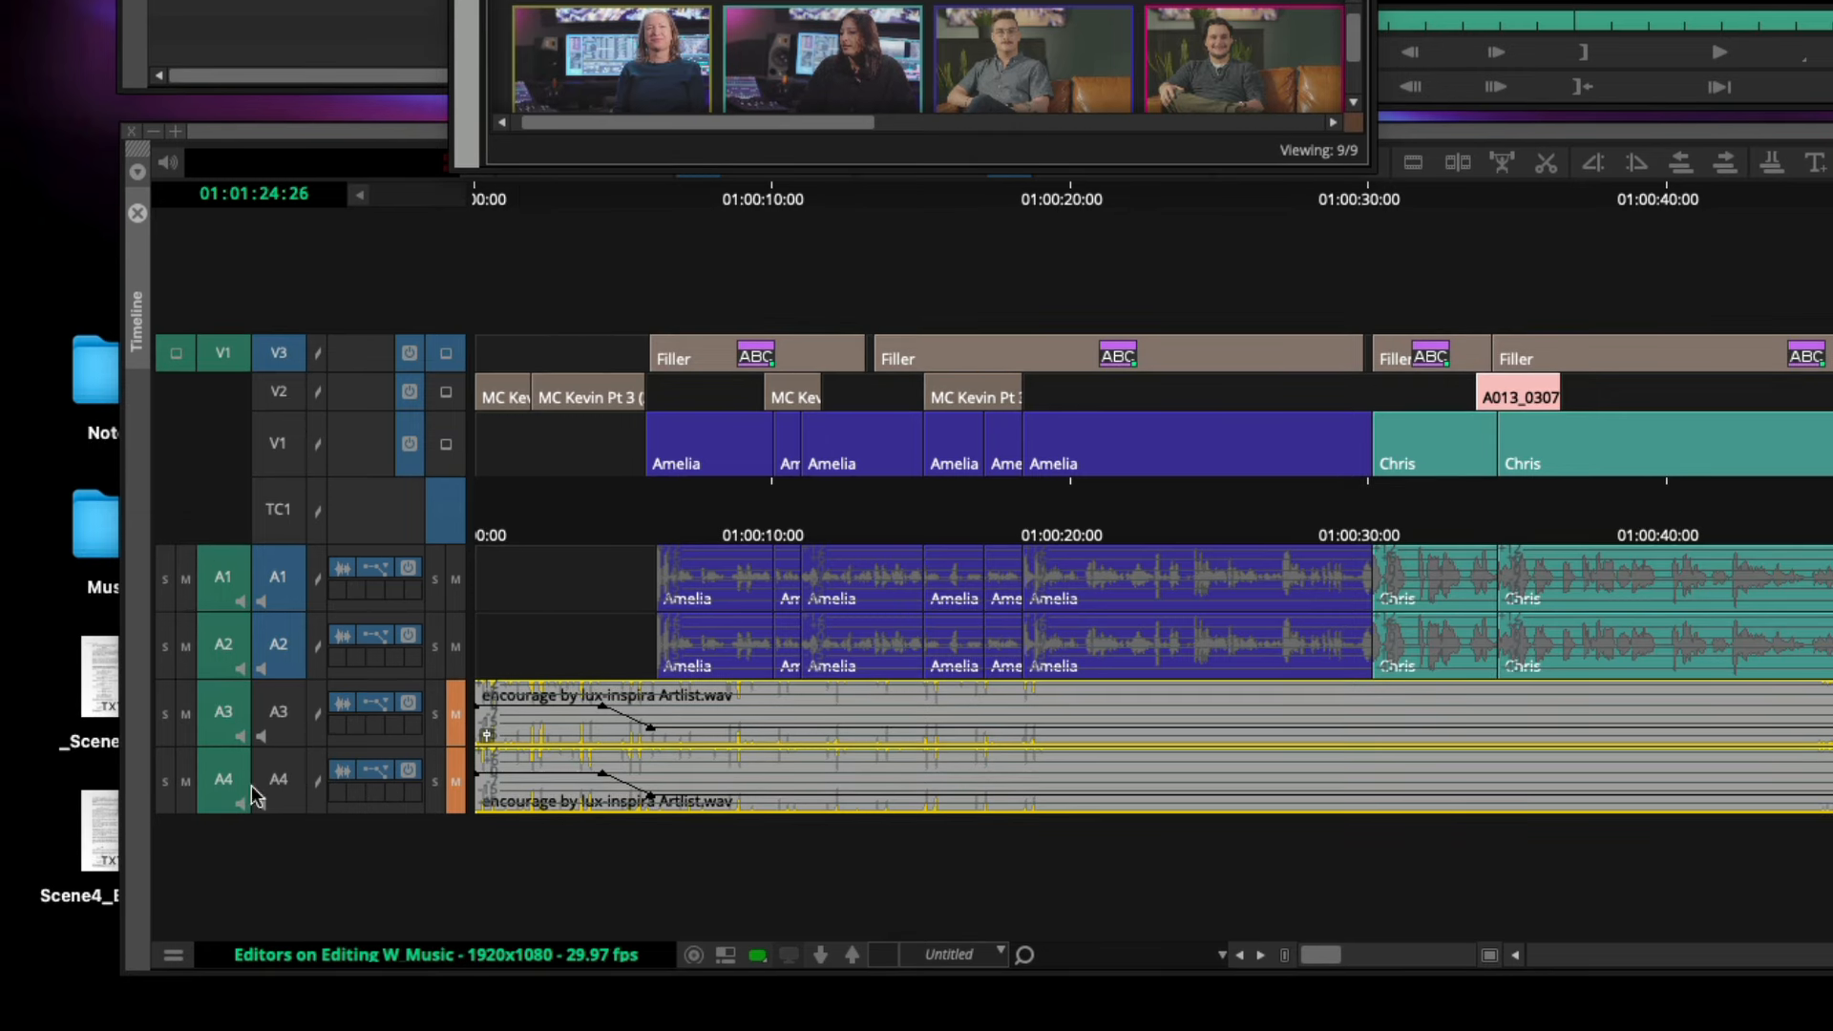
Enable Show Source Track Names so A1–A4 read Lav, Boom, Boom2 and Mix.
{"action": "left_click", "coordinate": [171, 954]}
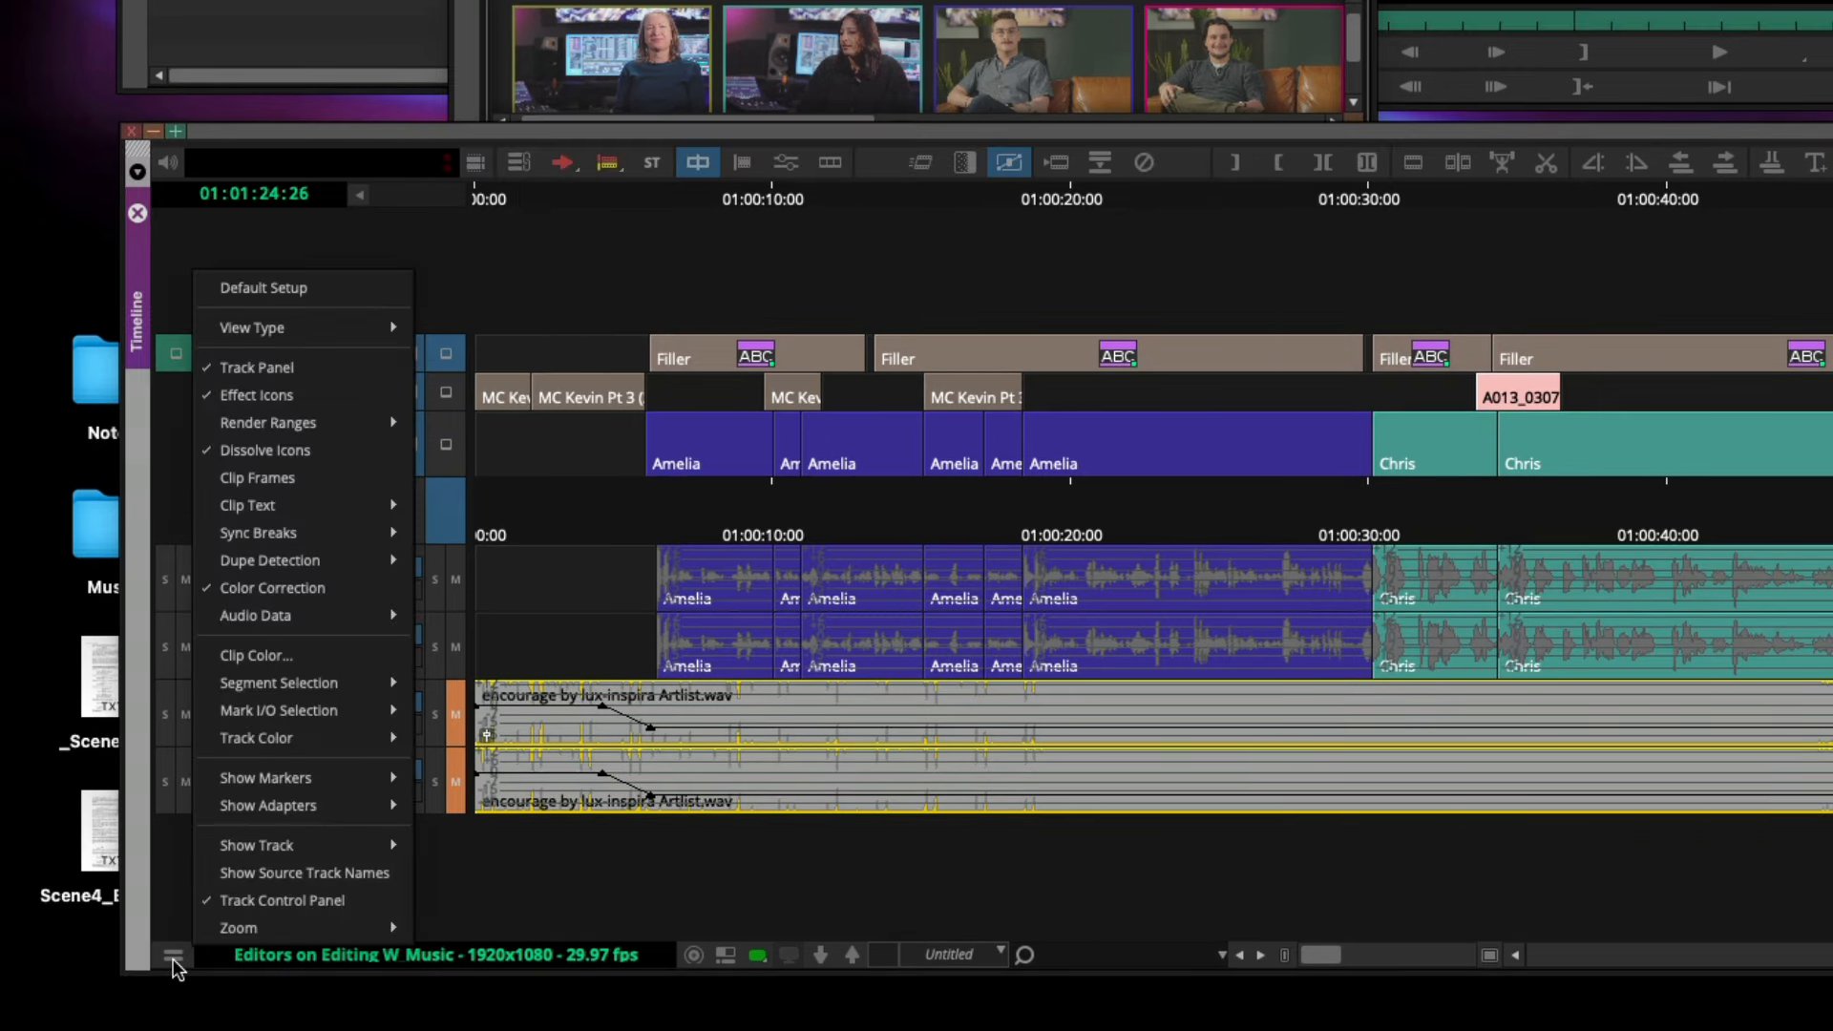
{"action": "mouse_move", "coordinate": [304, 872]}
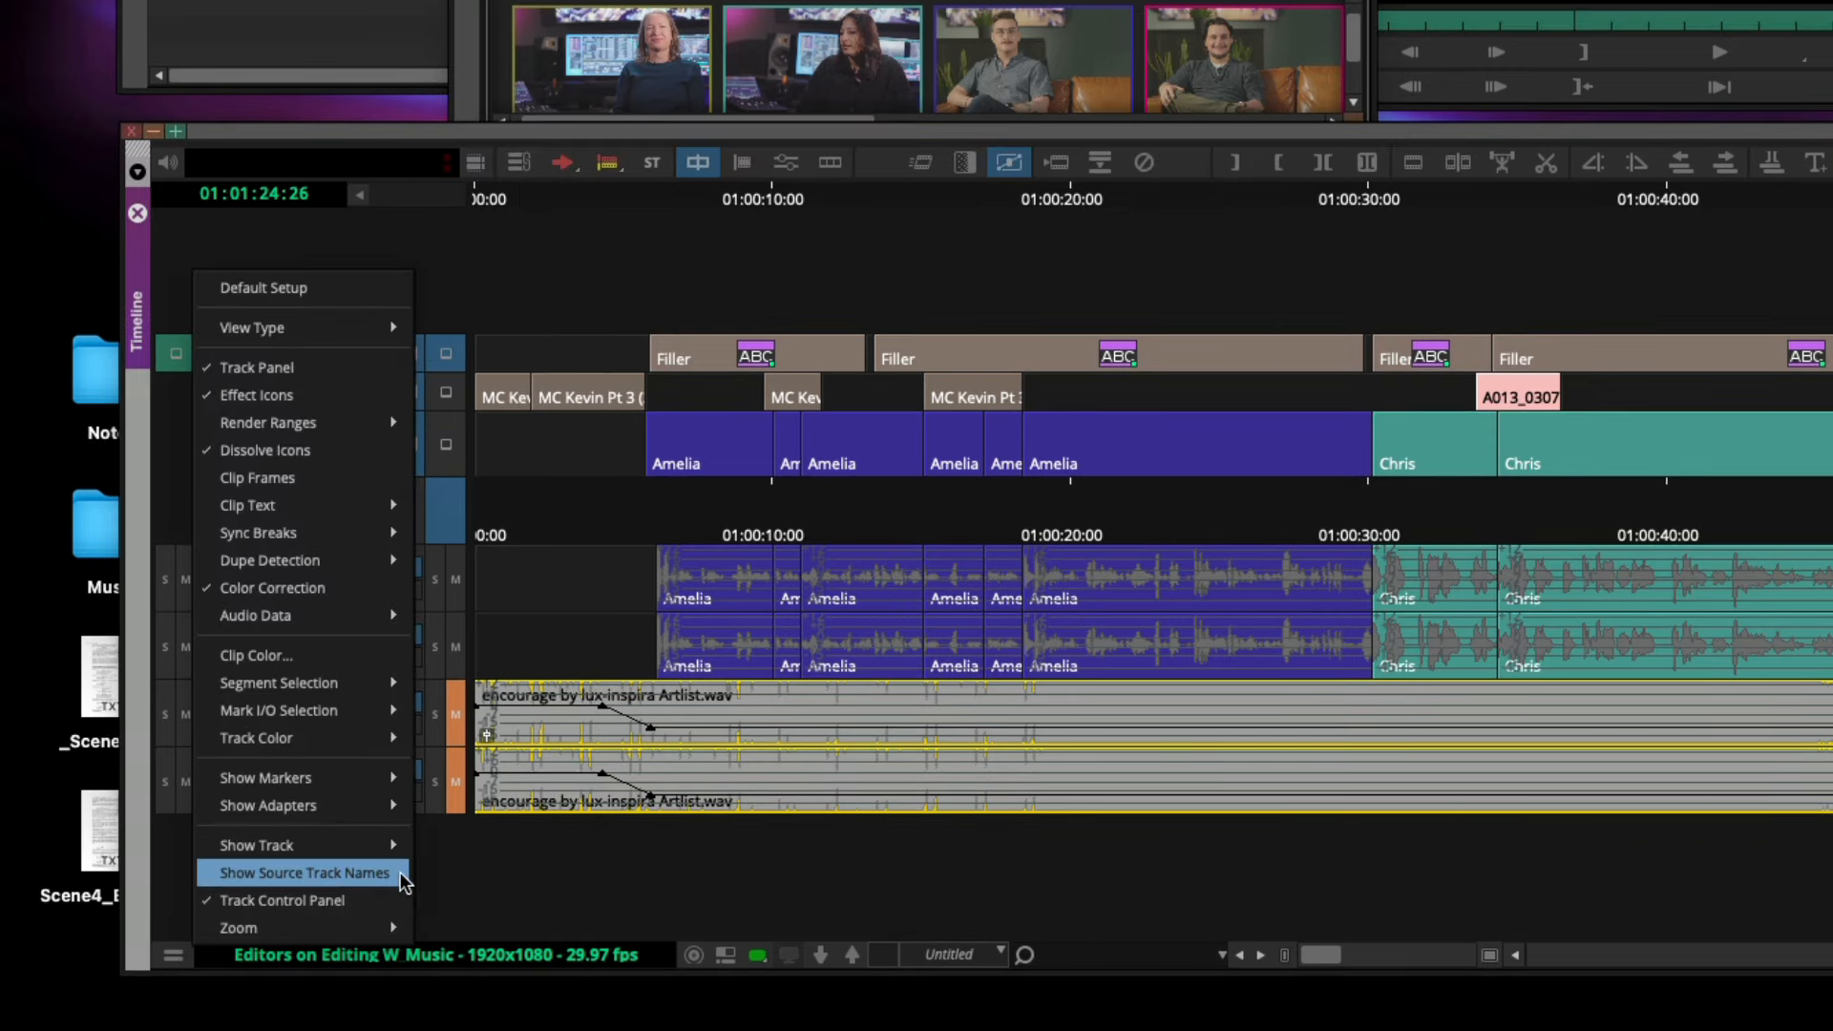
{"action": "left_click", "coordinate": [300, 872]}
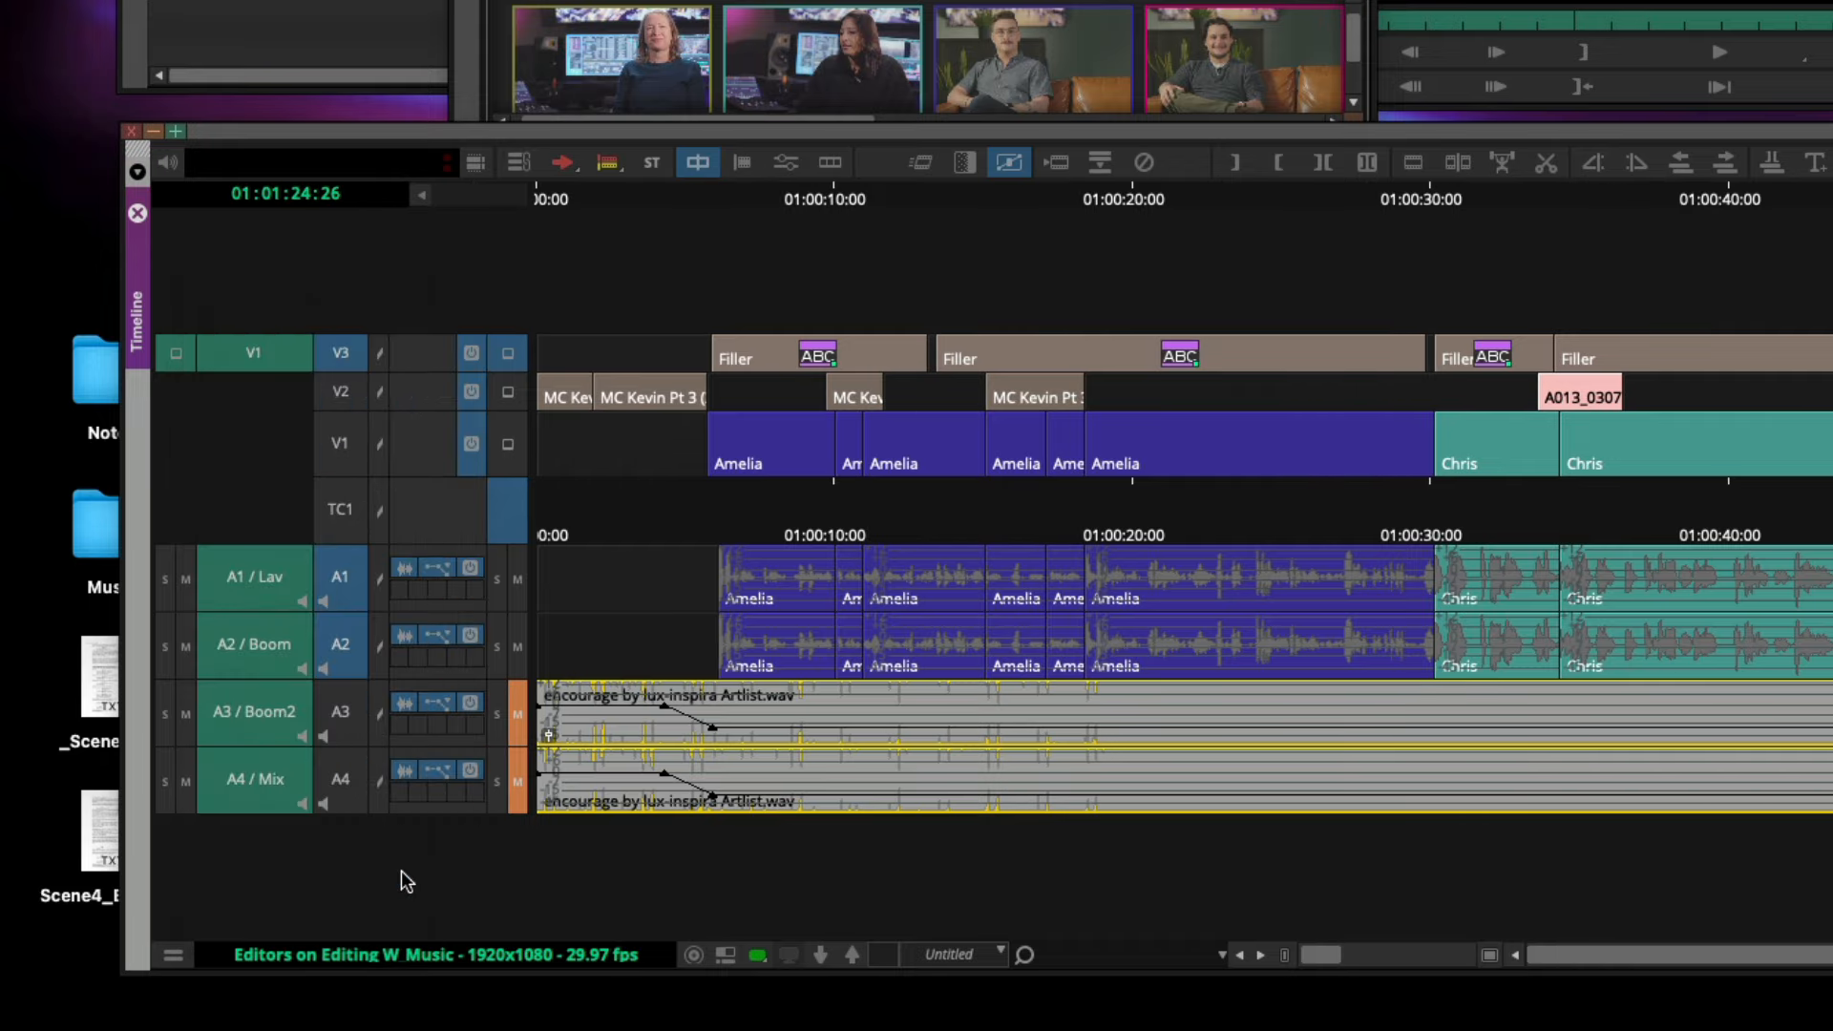
{"action": "mouse_move", "coordinate": [286, 788]}
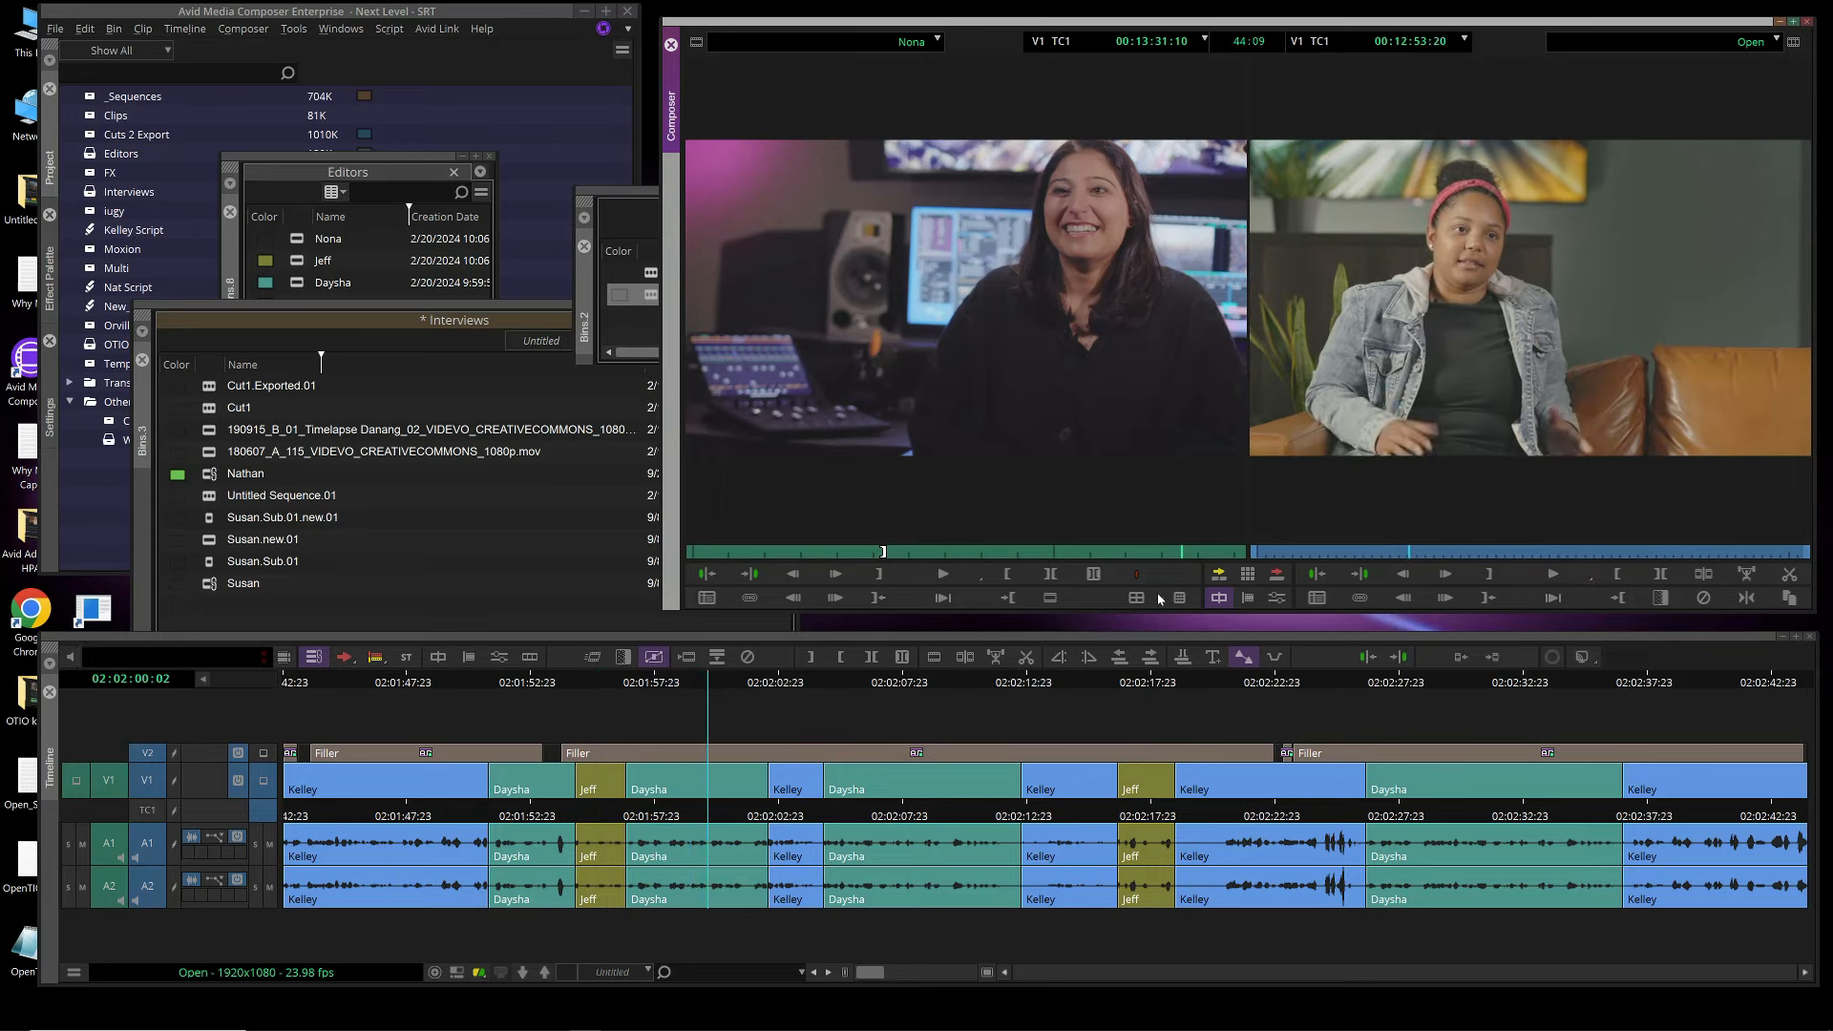
Bring the OTIO bin forward to reach the Open sequence.
{"action": "left_click", "coordinate": [117, 344]}
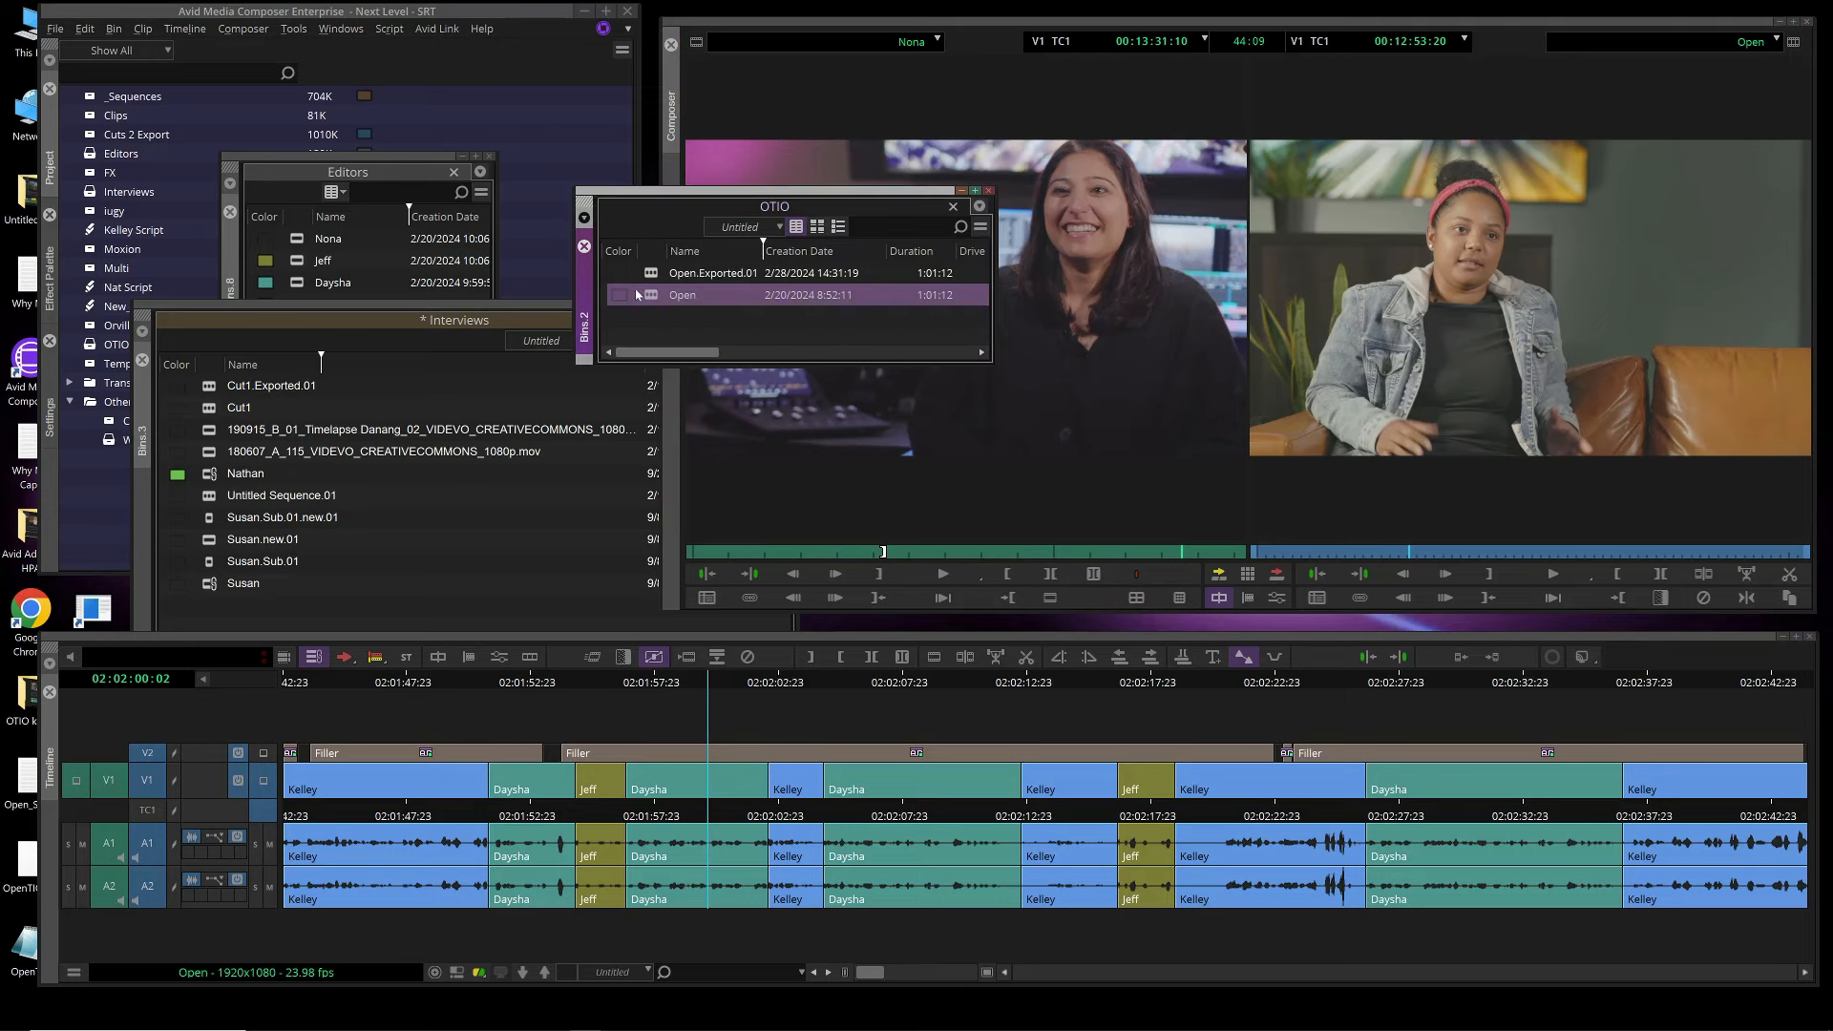
{"action": "mouse_move", "coordinate": [661, 300]}
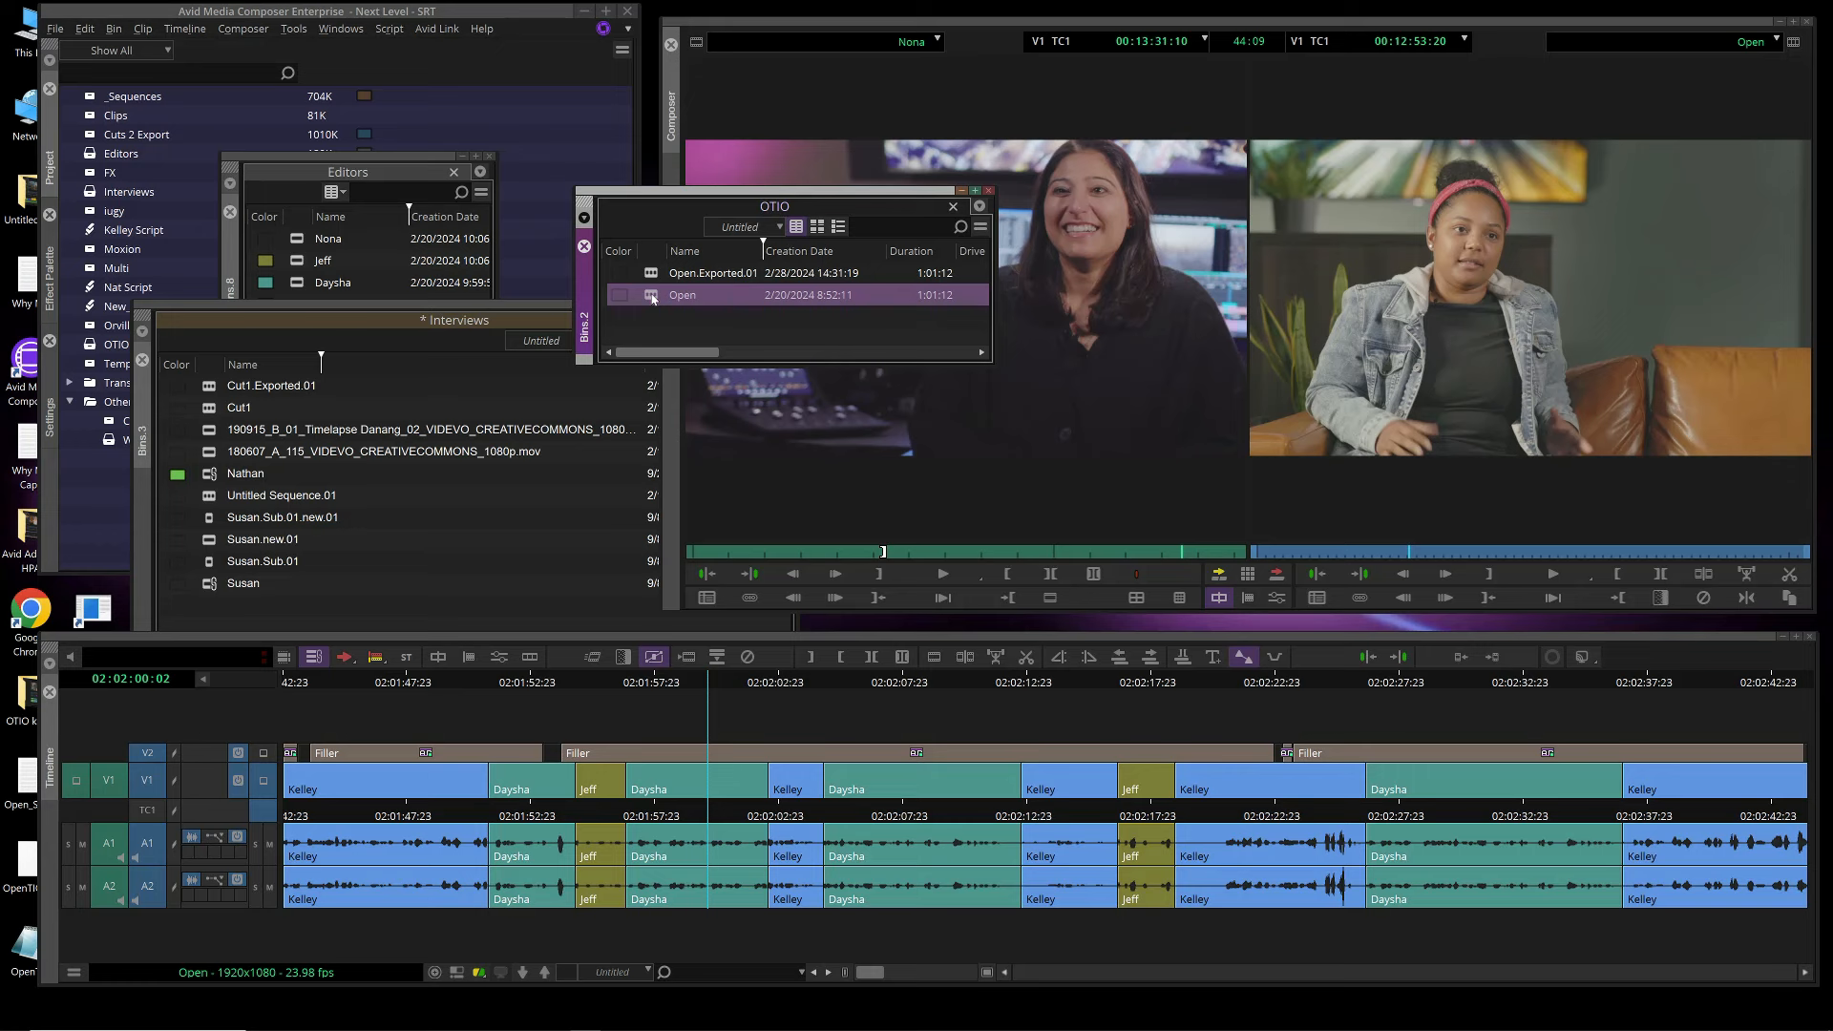
{"action": "mouse_move", "coordinate": [655, 327]}
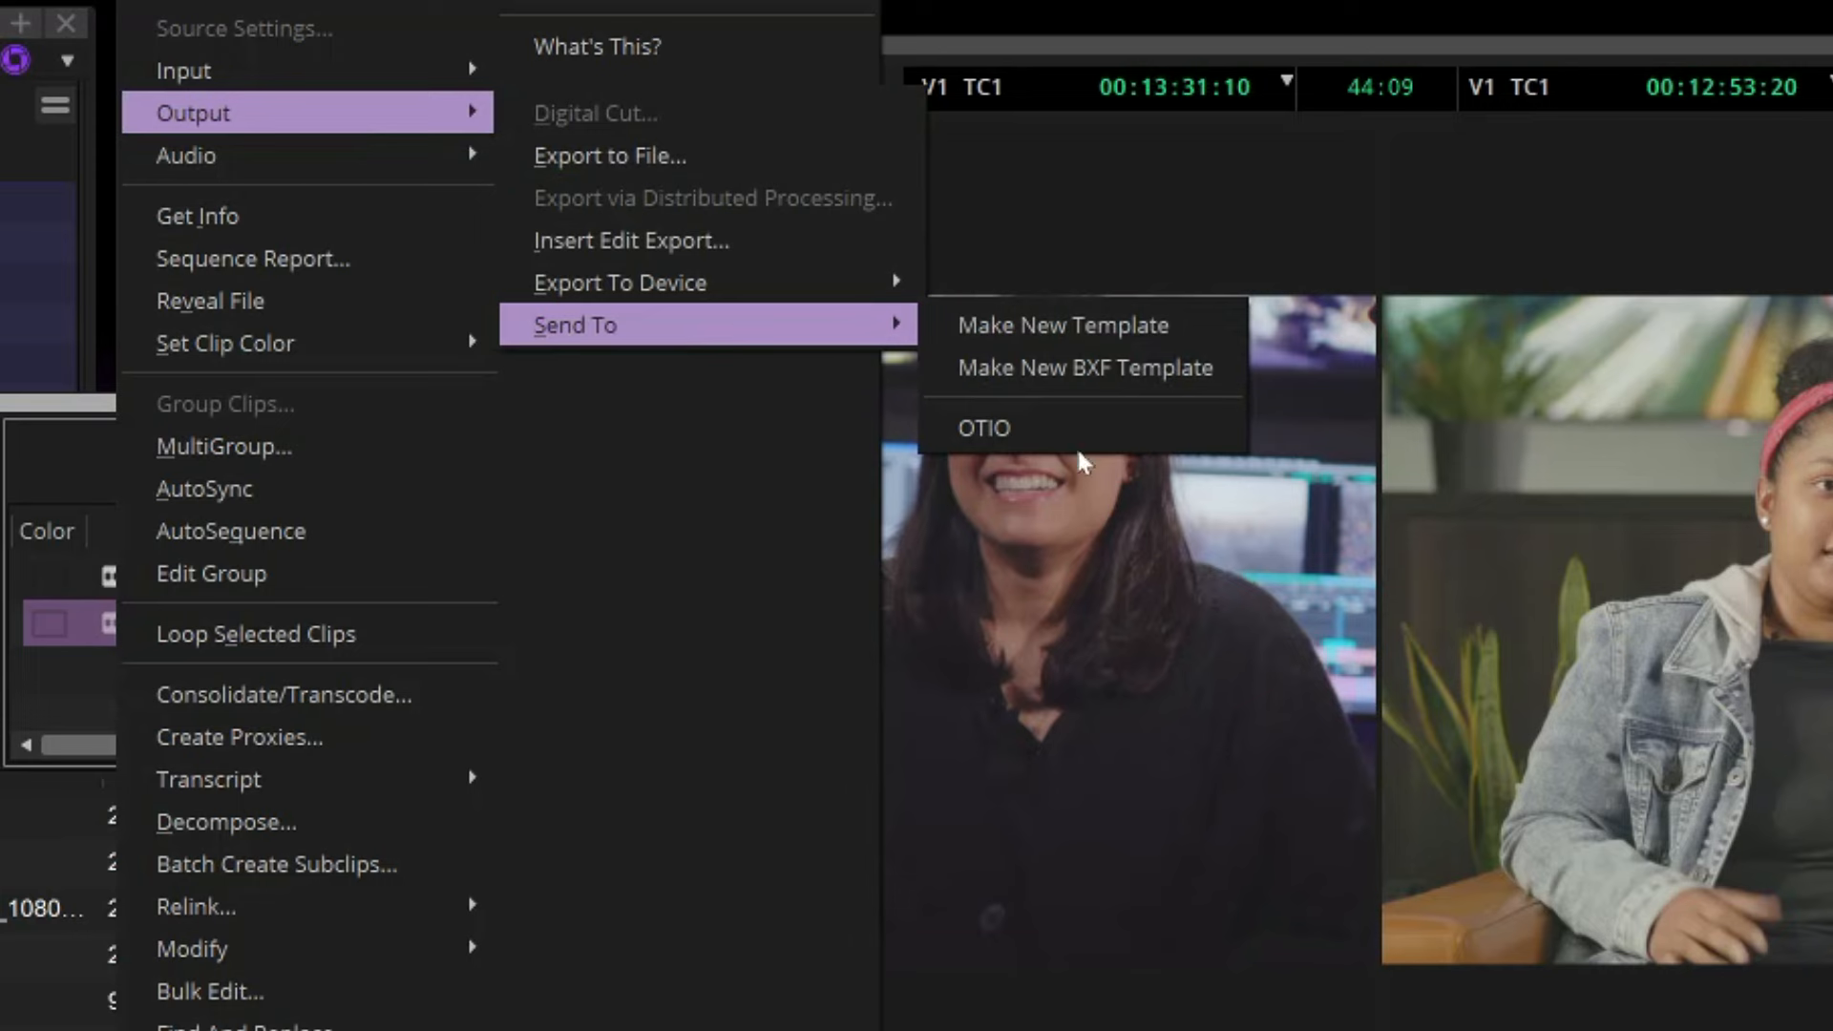
Export the Open sequence to OTIO with the file name OpenTIO.
{"action": "left_click", "coordinate": [985, 428]}
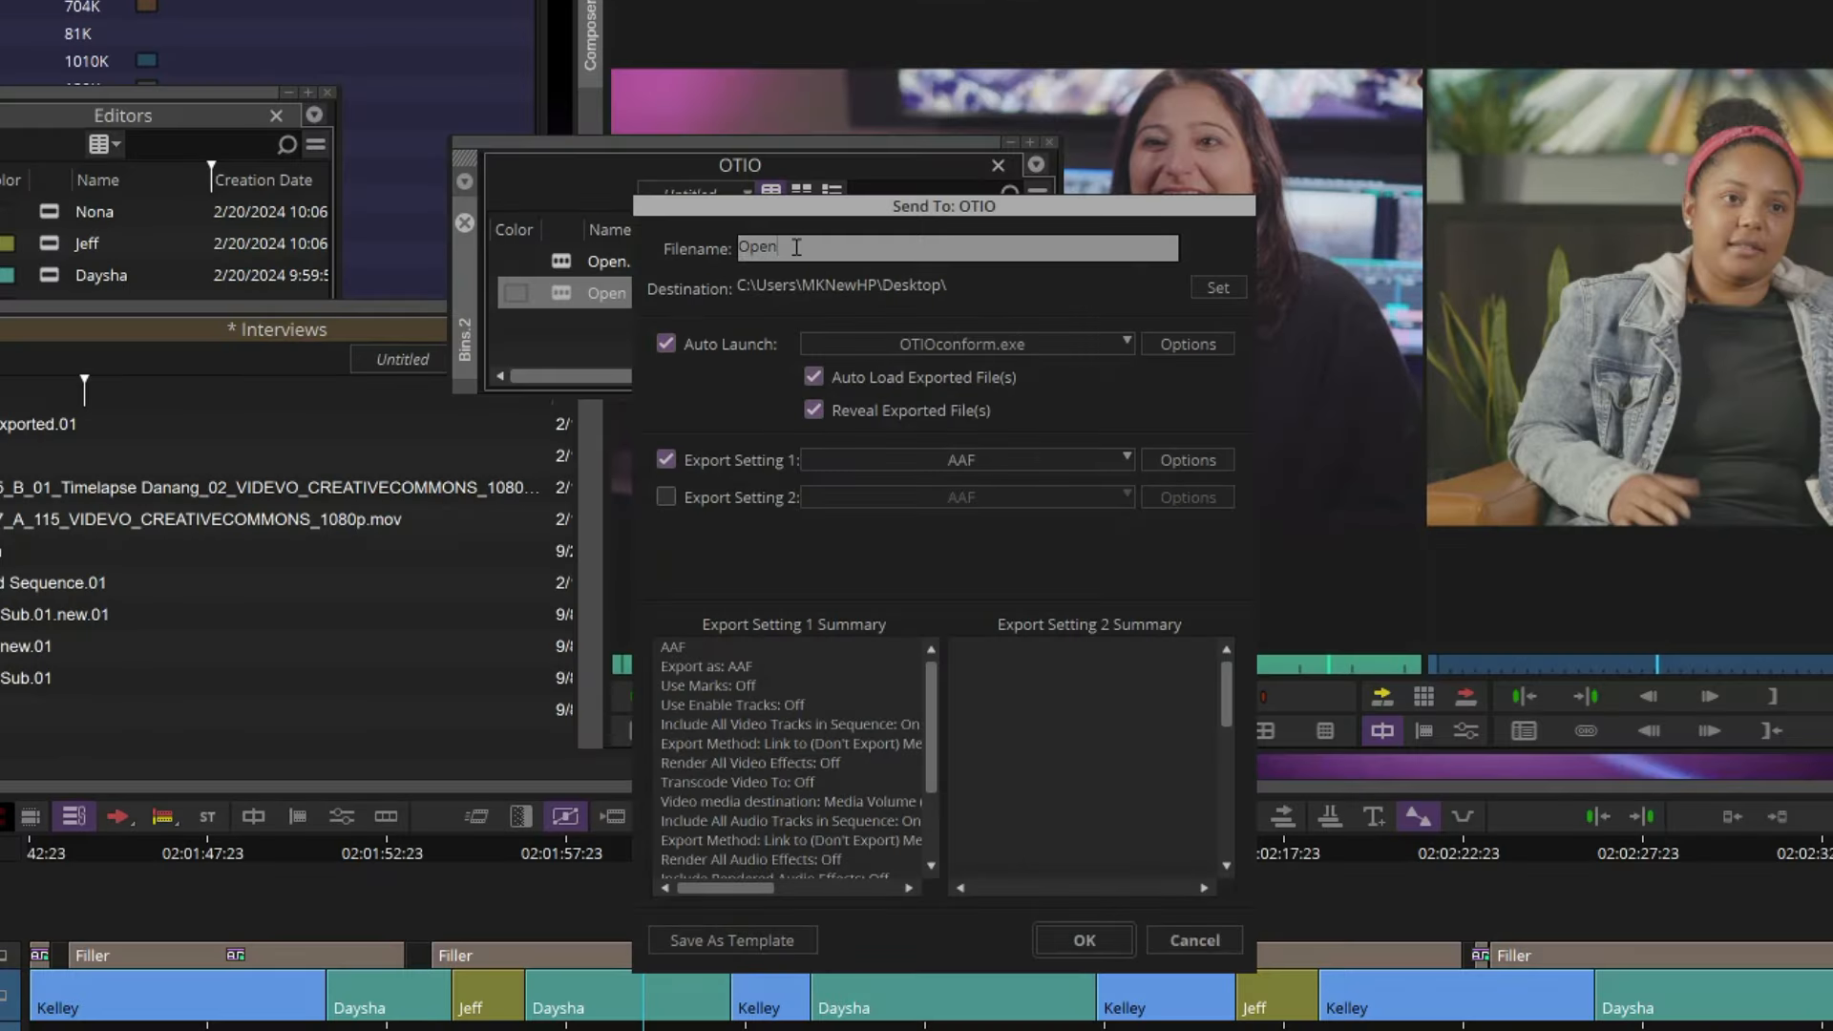
{"action": "type", "text": "TIO"}
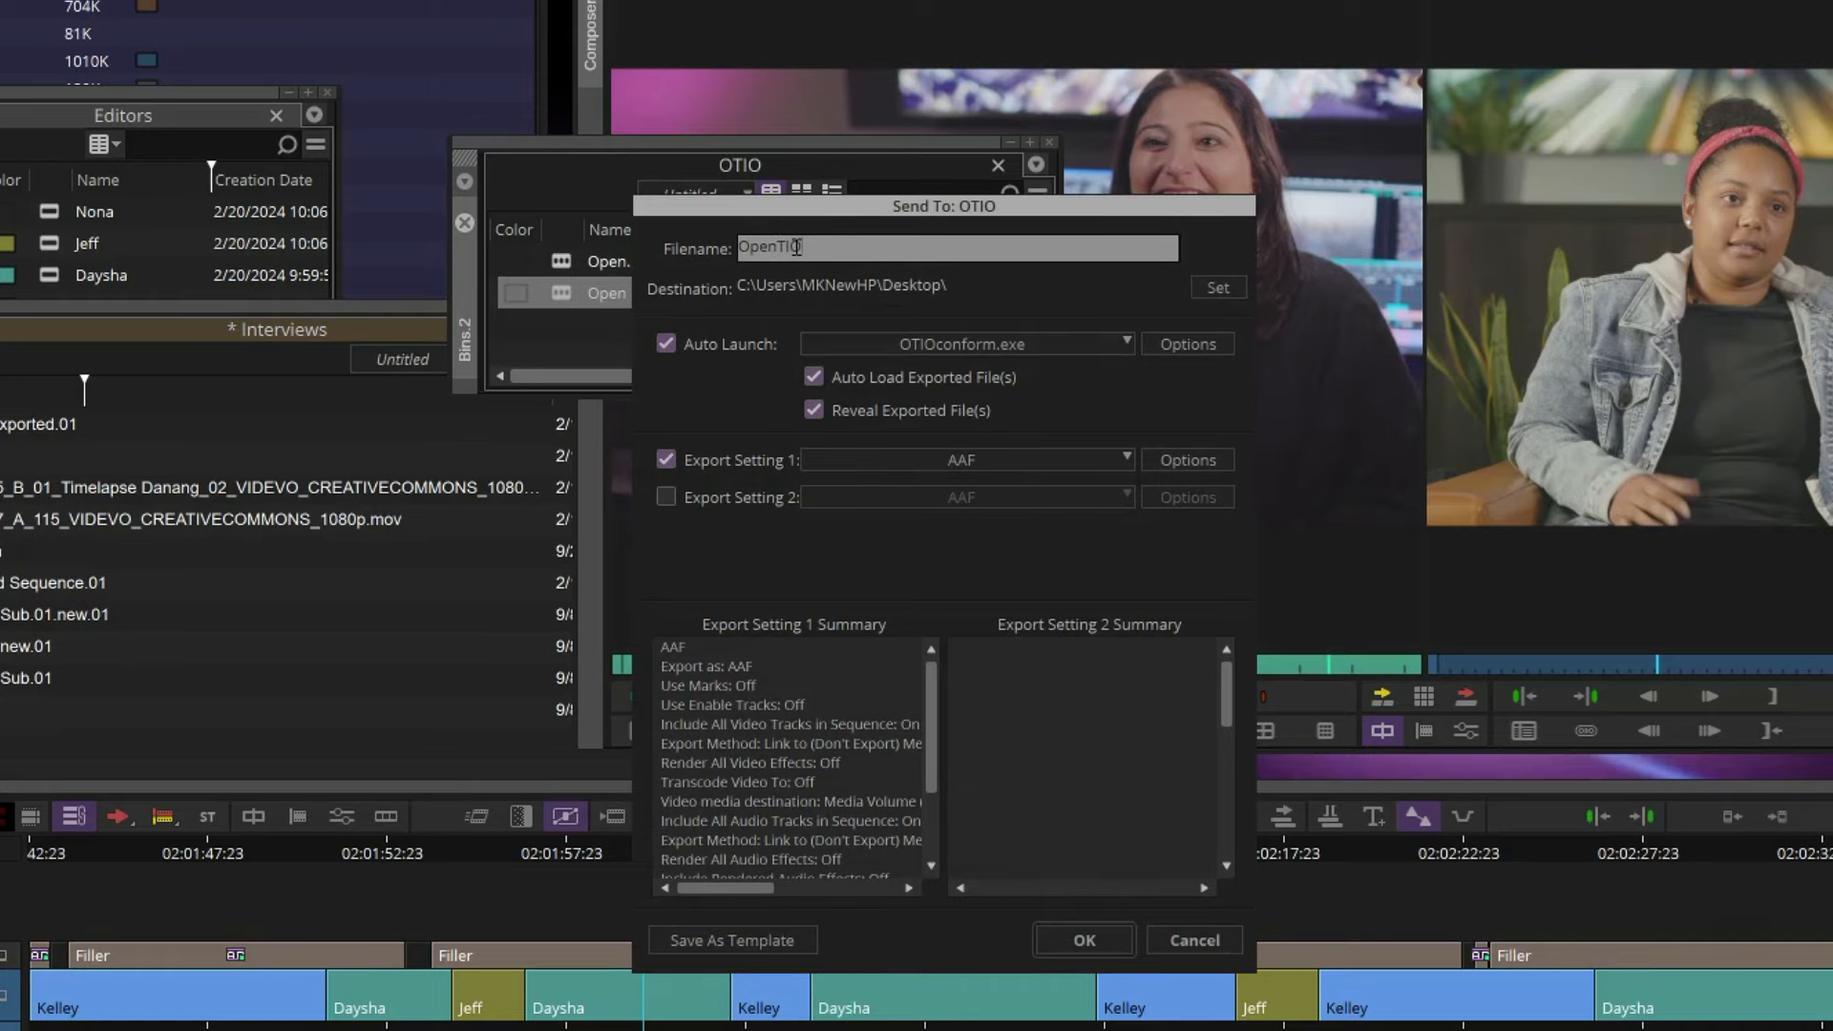
{"action": "left_click", "coordinate": [1081, 940]}
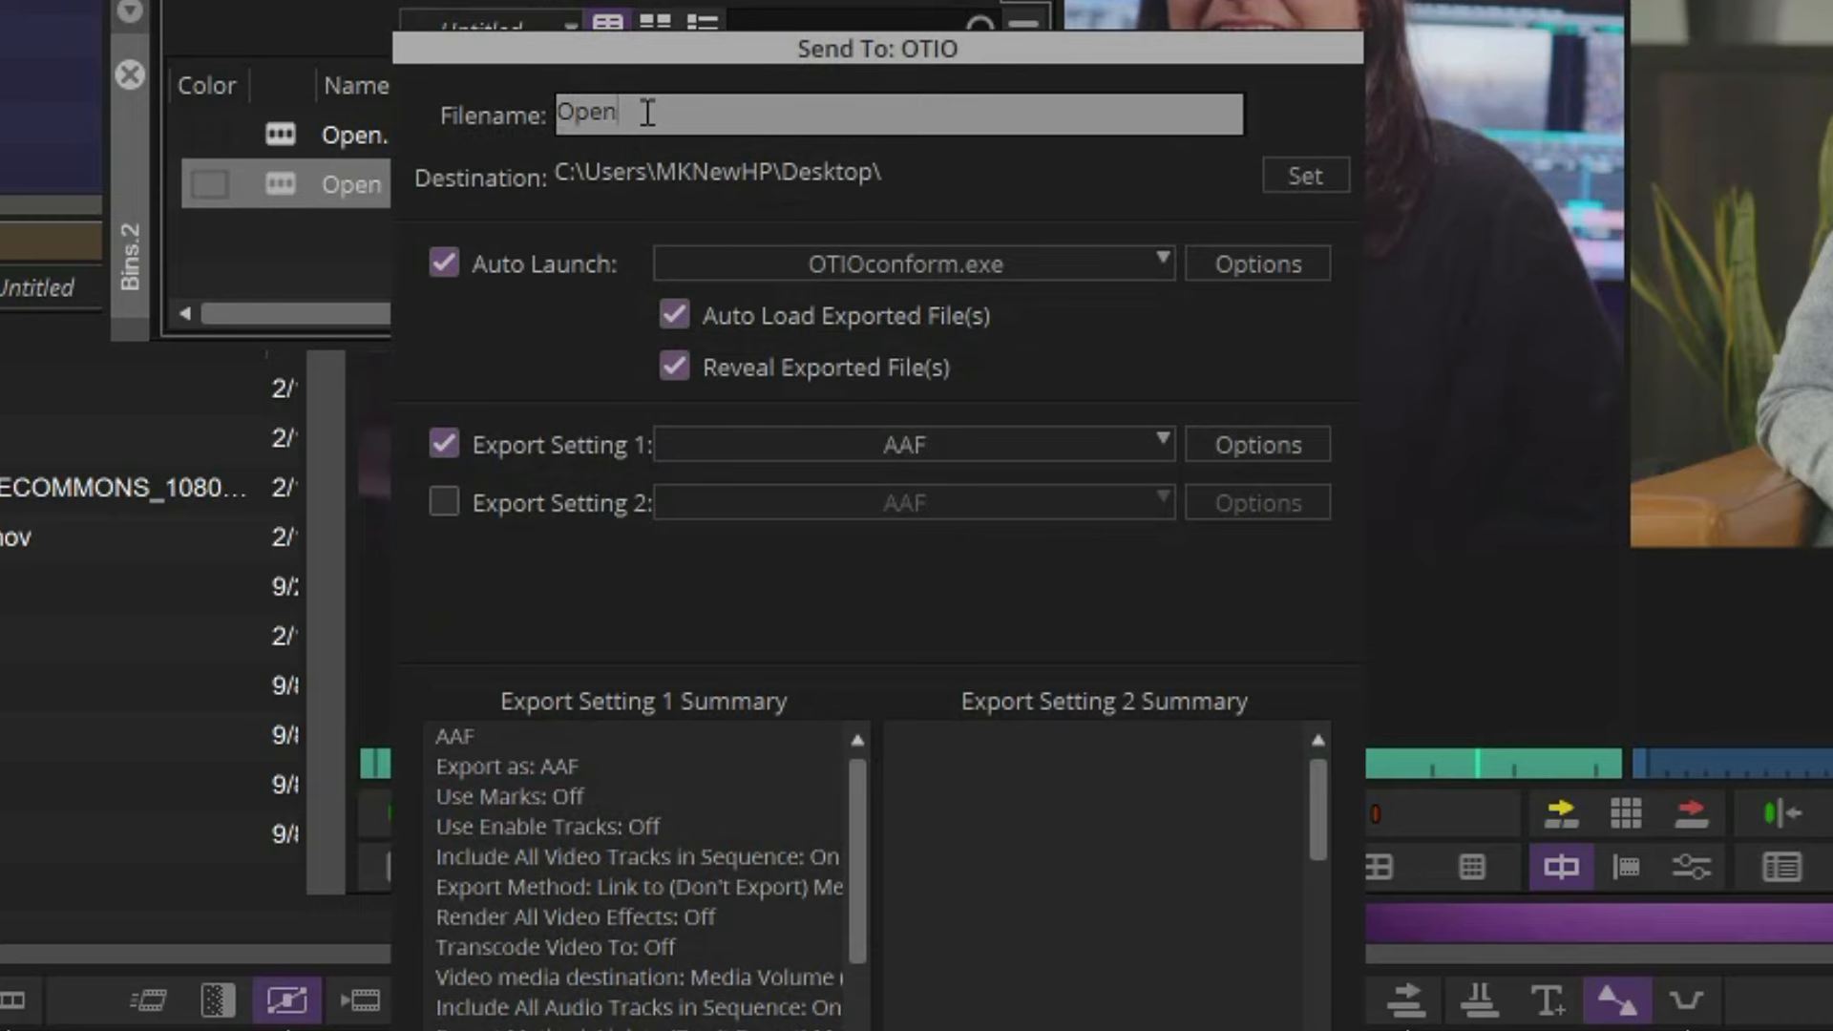
{"action": "type", "text": "TIO"}
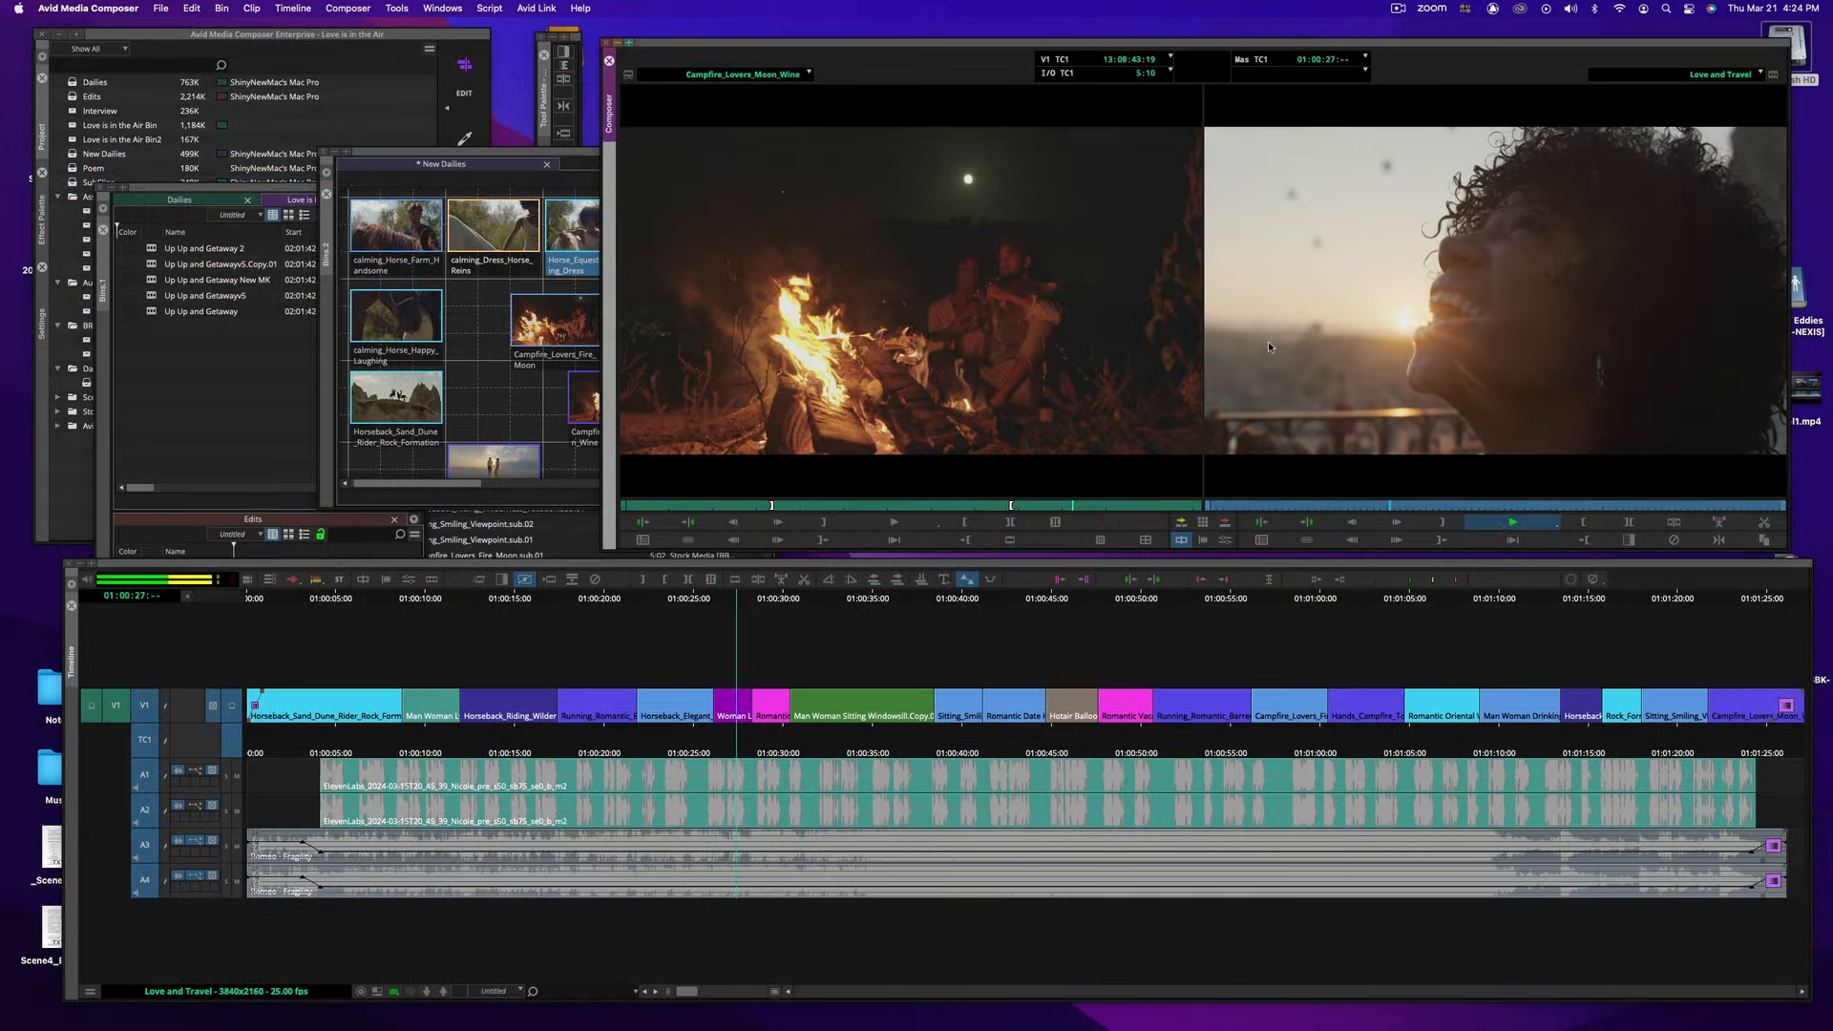
Play back the Love and Travel sequence.
{"action": "left_click", "coordinate": [1512, 521]}
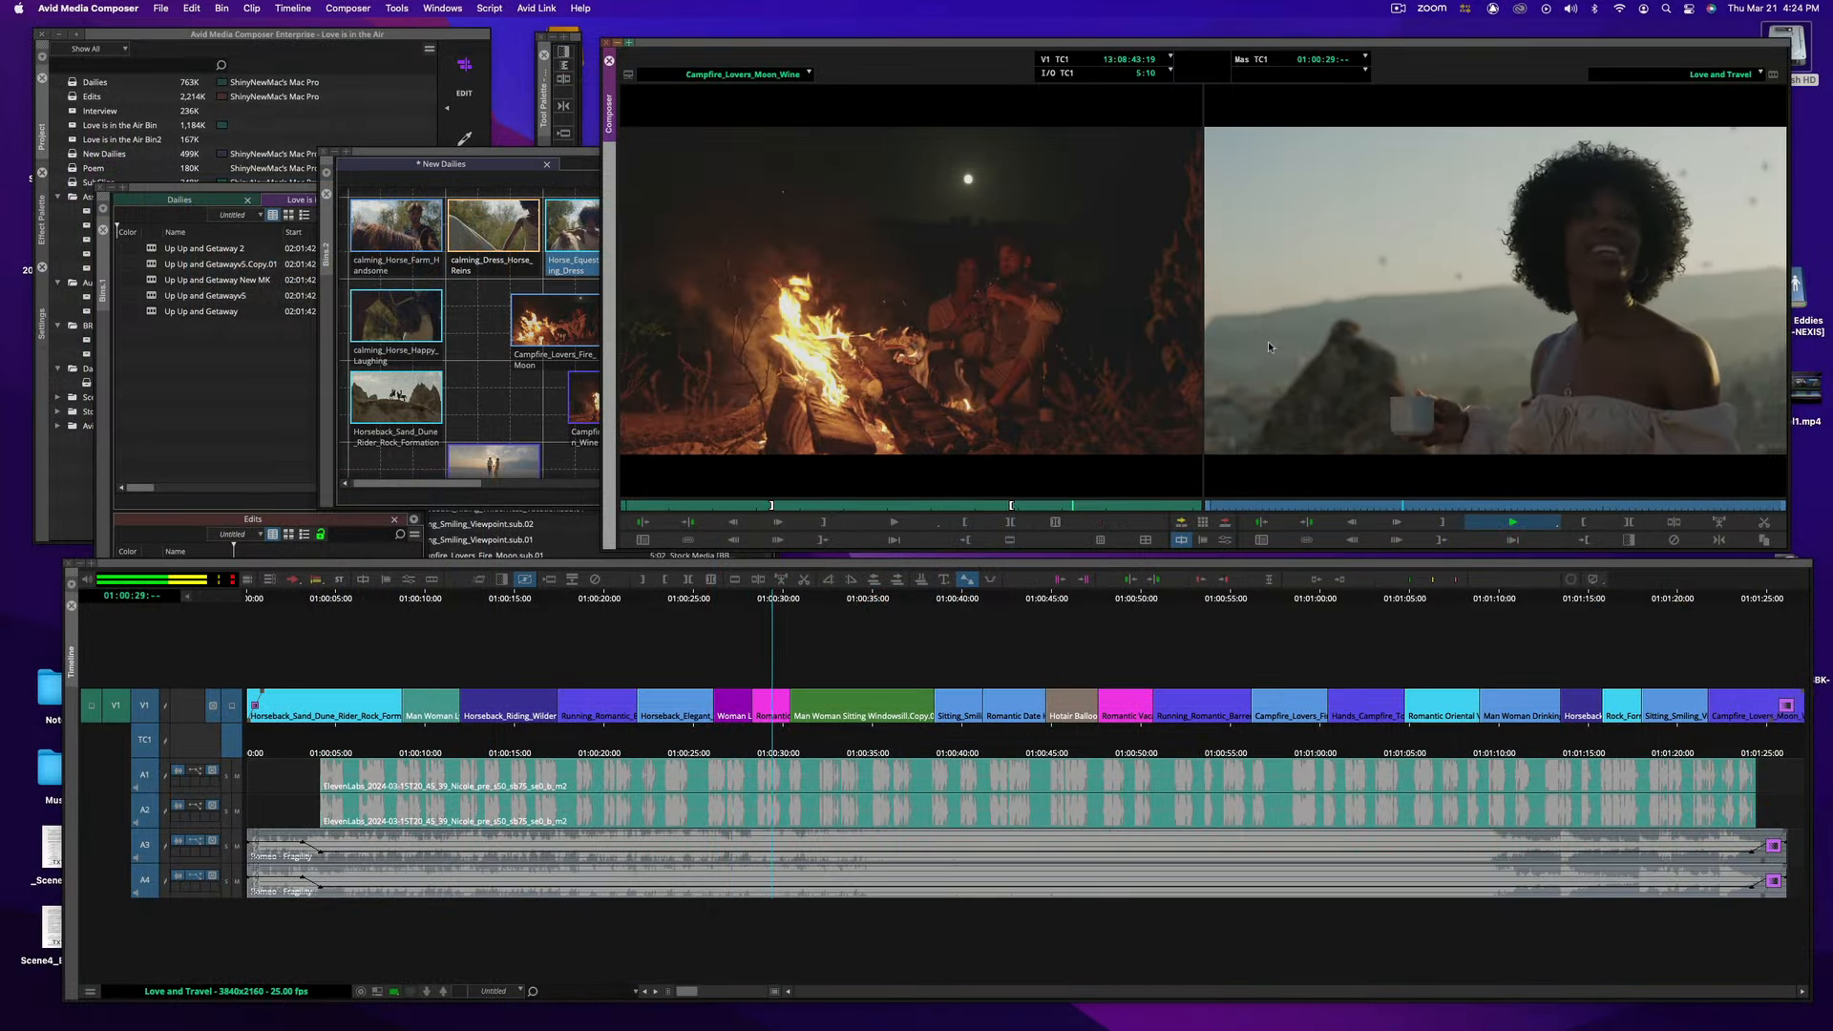